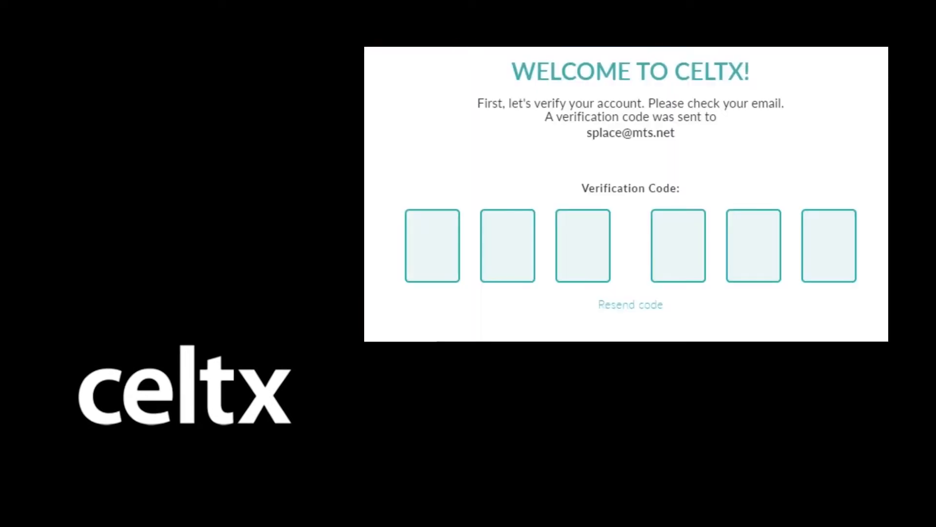
# Open Celtx from the Google results and sign in to reach the projects page
pyautogui.write('380100')
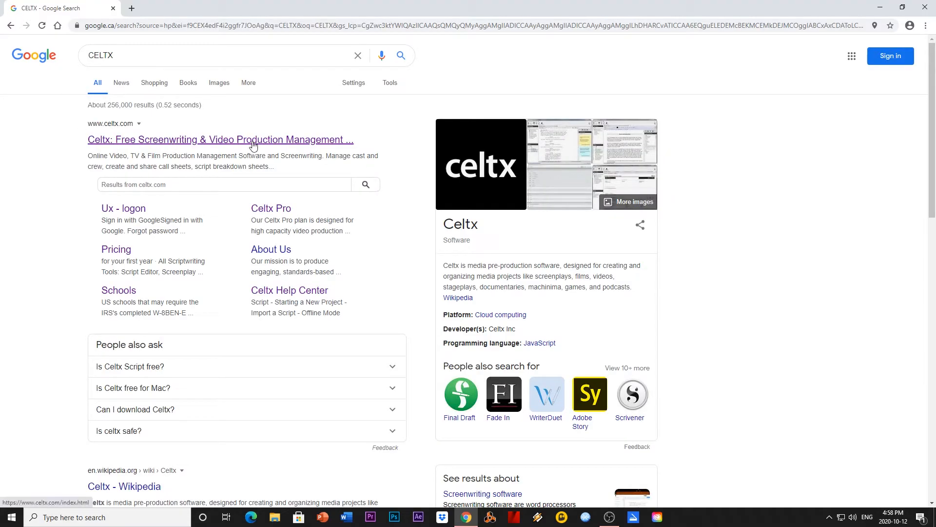
pyautogui.click(219, 139)
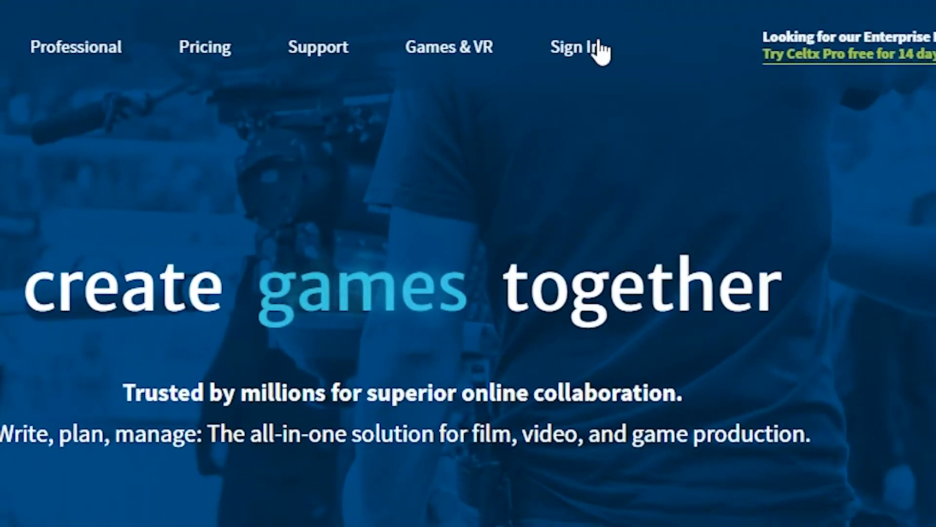
pyautogui.click(572, 47)
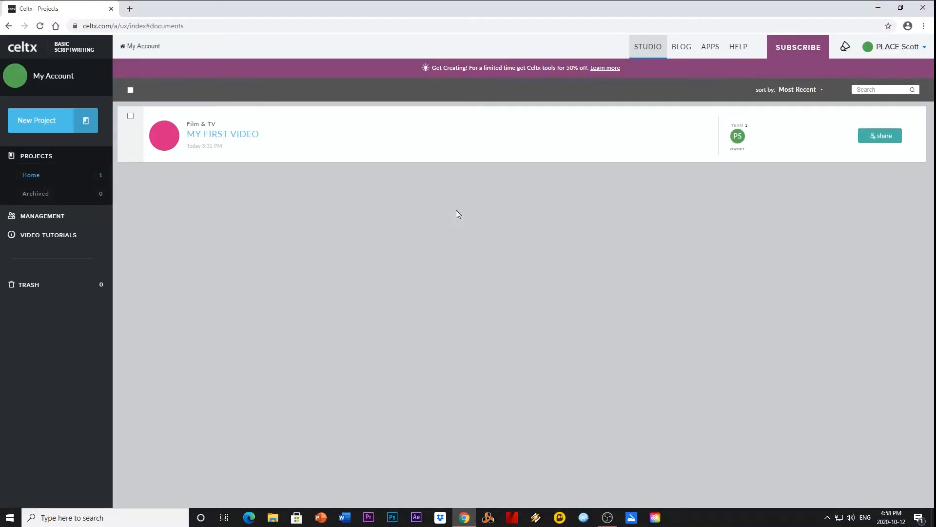
# Create a new Film & TV project named 'Don't Hit Send'
pyautogui.click(36, 120)
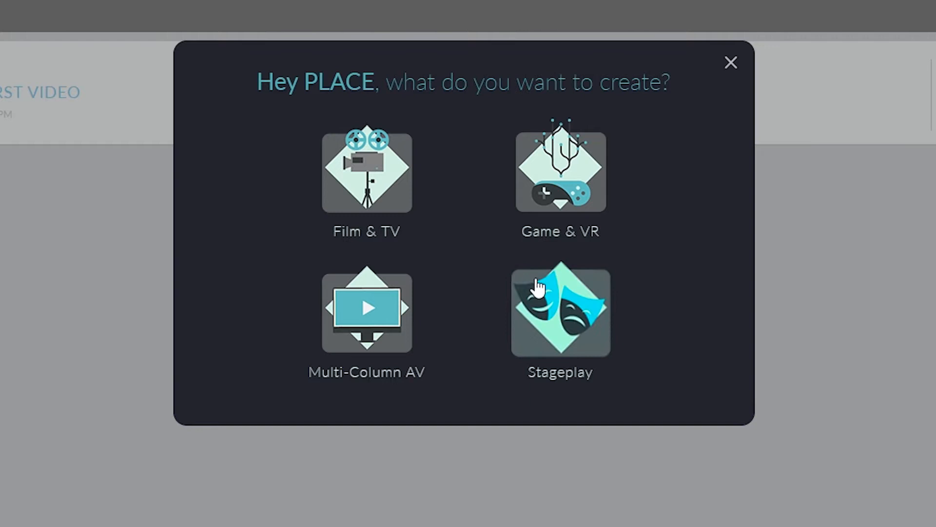
pyautogui.click(367, 172)
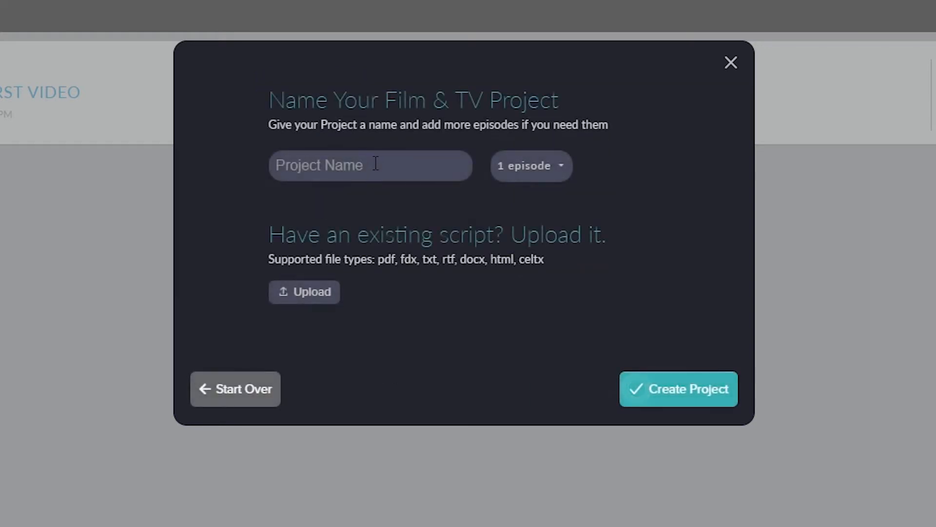
pyautogui.write('Don')
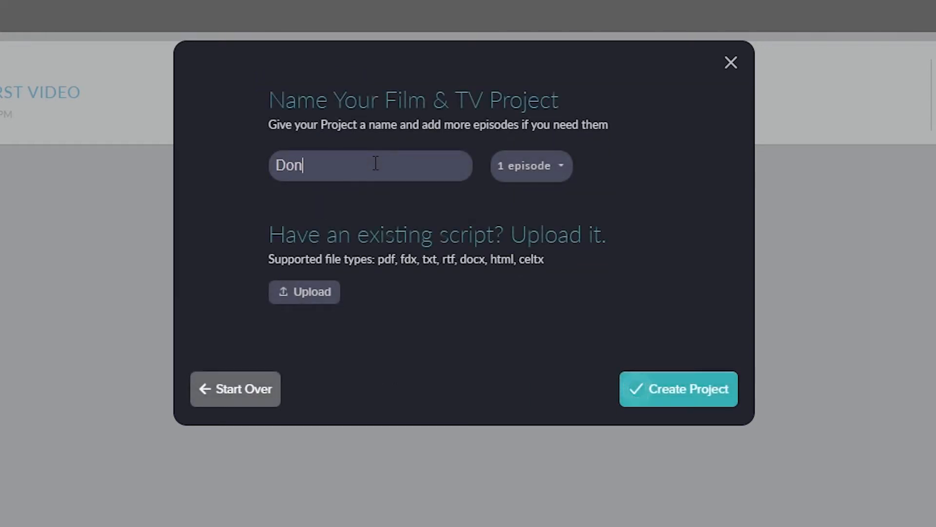
pyautogui.write("'t Hit")
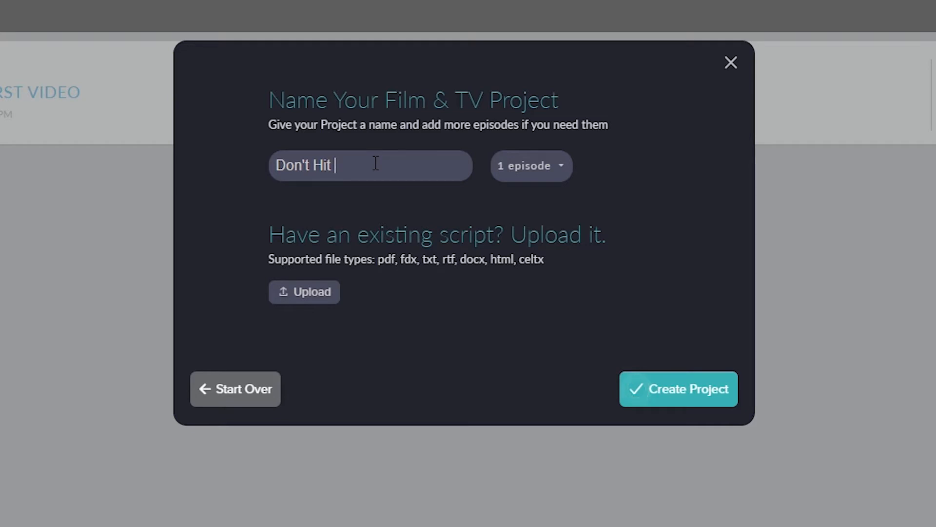
pyautogui.write('Send')
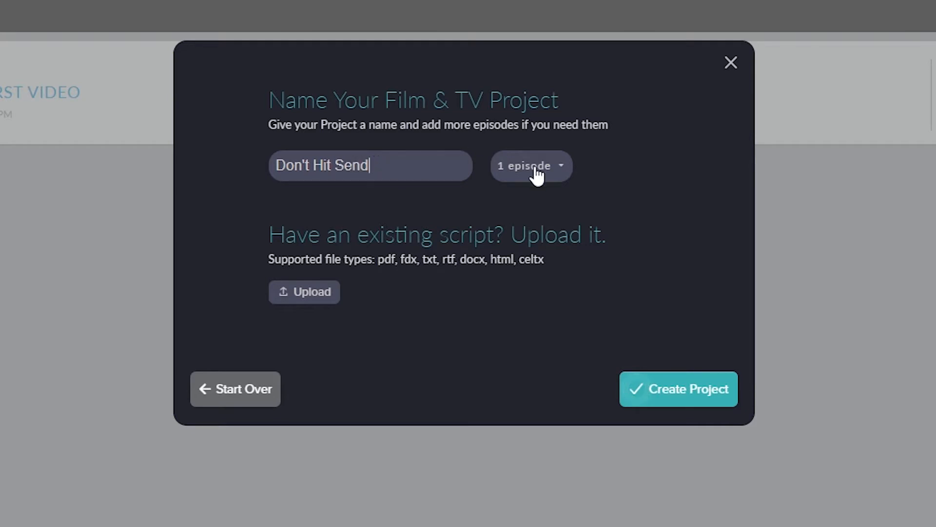
pyautogui.moveTo(832, 407)
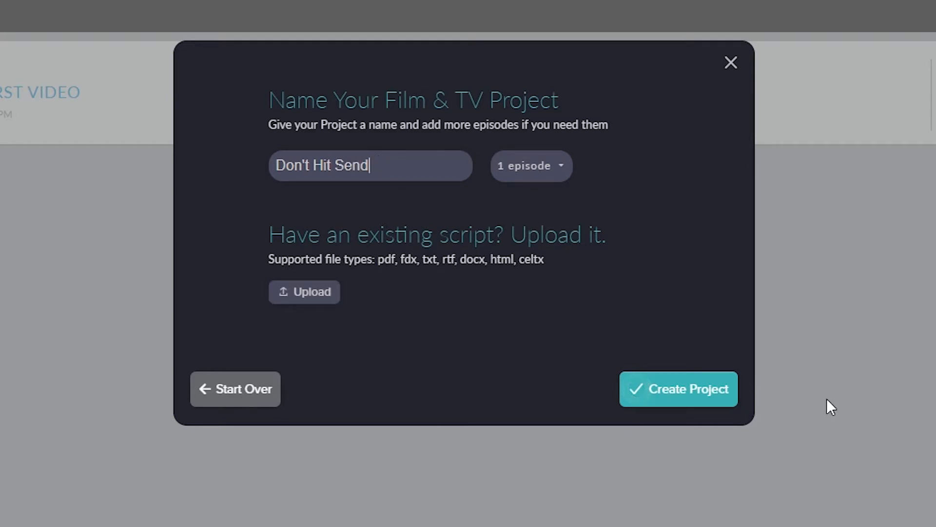
pyautogui.click(678, 389)
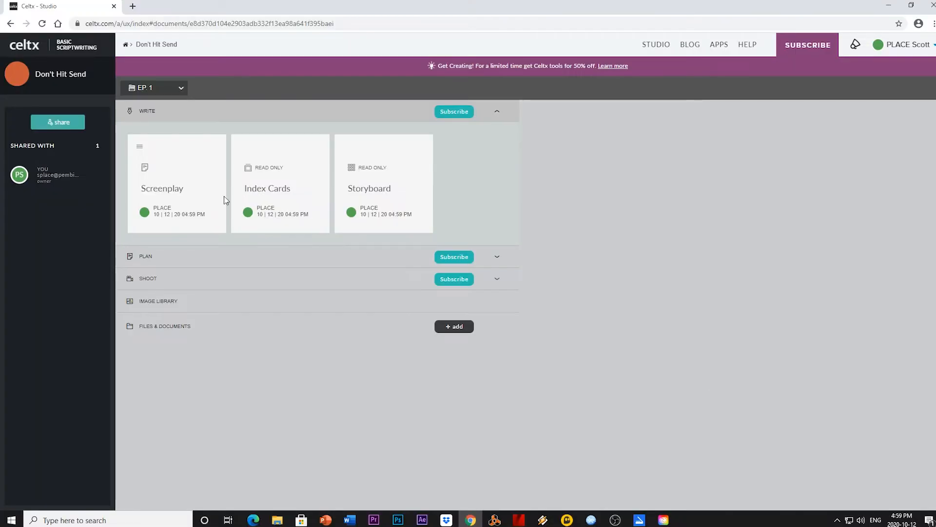
pyautogui.moveTo(181, 180)
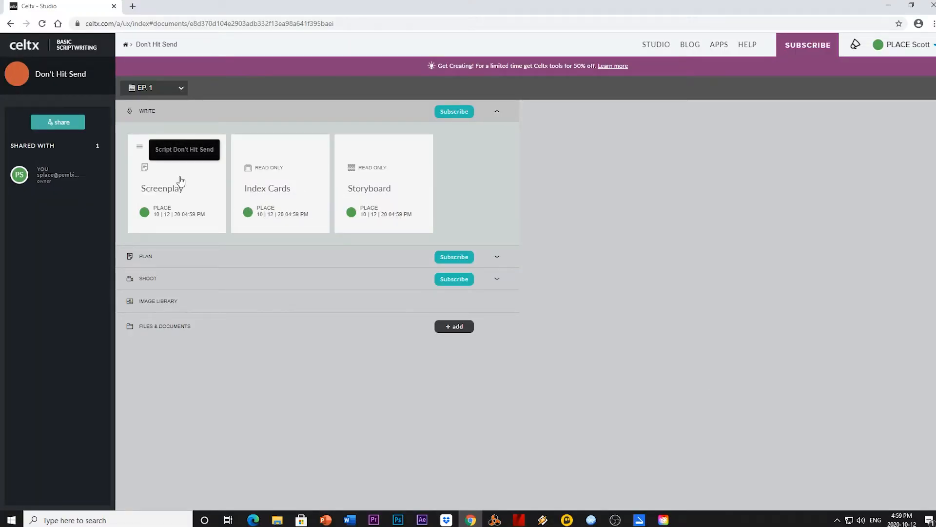
# Open the Don't Hit Send screenplay in the script editor and glance over the Edit menu
pyautogui.click(162, 187)
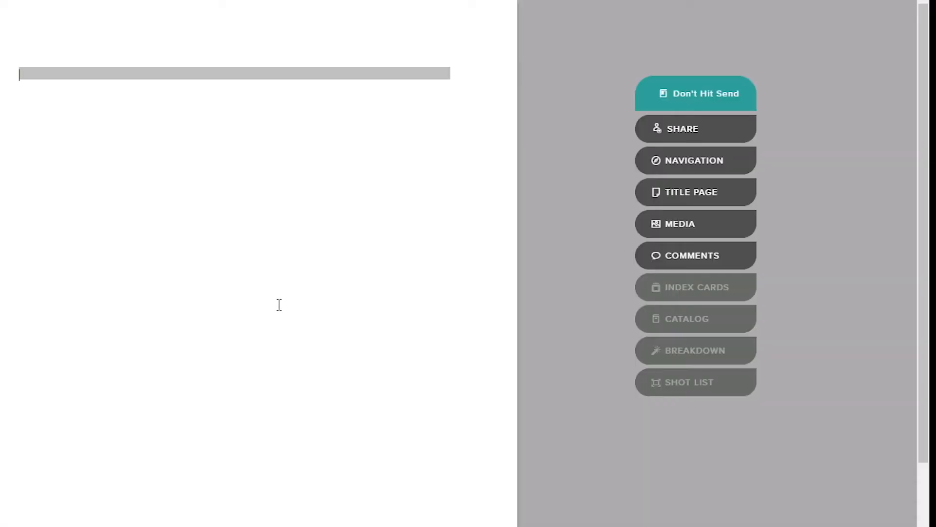
pyautogui.moveTo(711, 150)
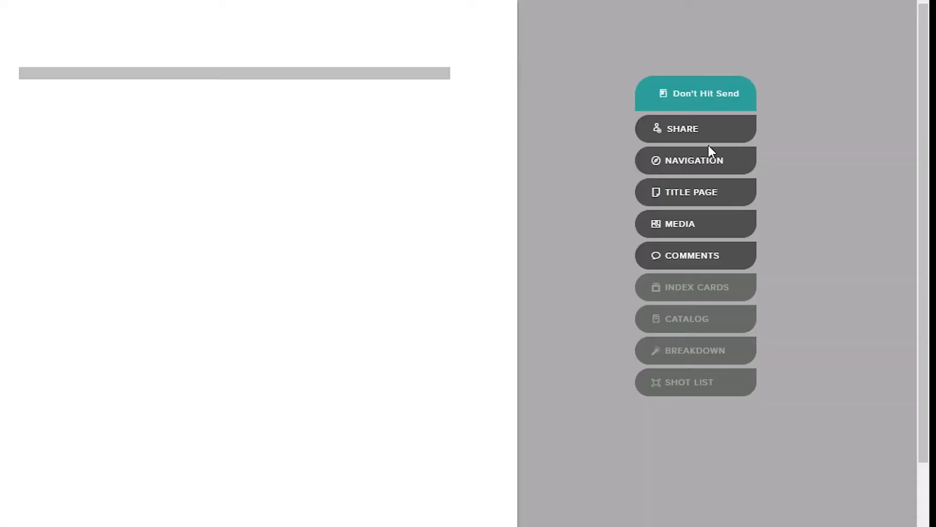
pyautogui.moveTo(693, 165)
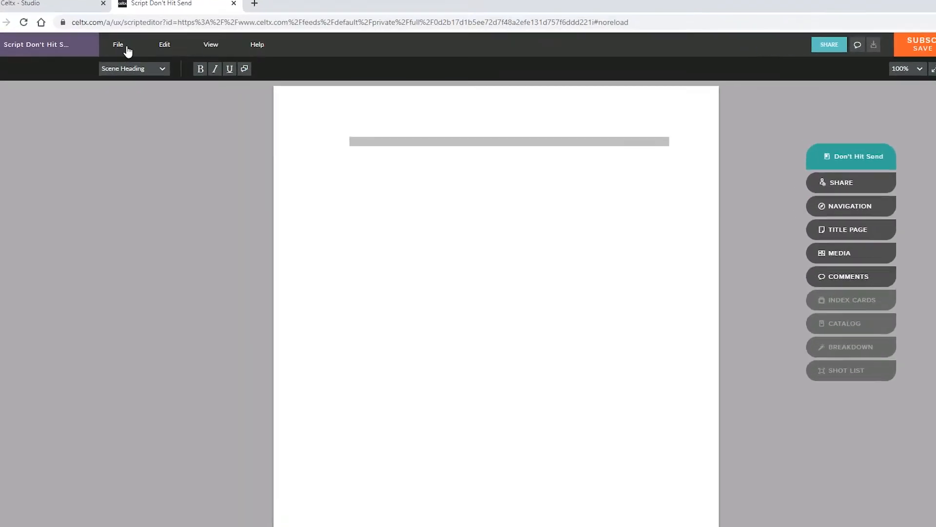
pyautogui.click(158, 39)
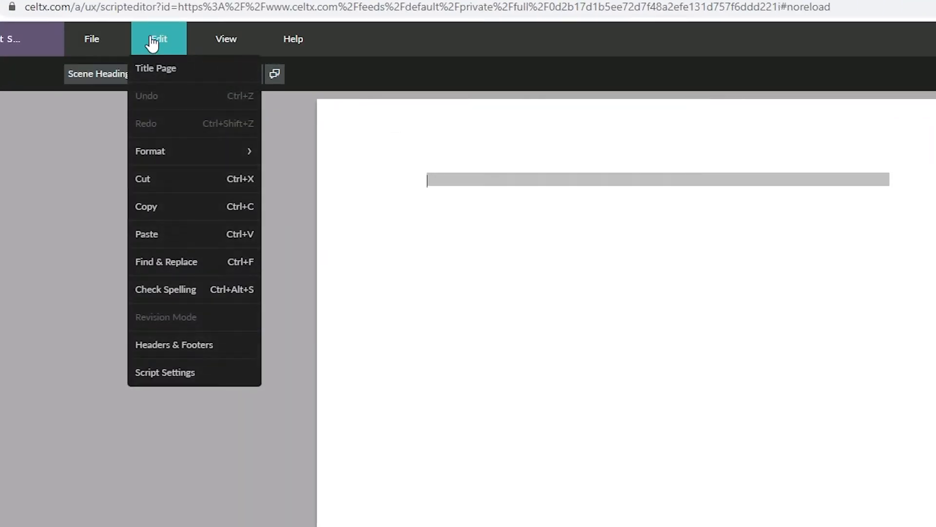
pyautogui.click(292, 39)
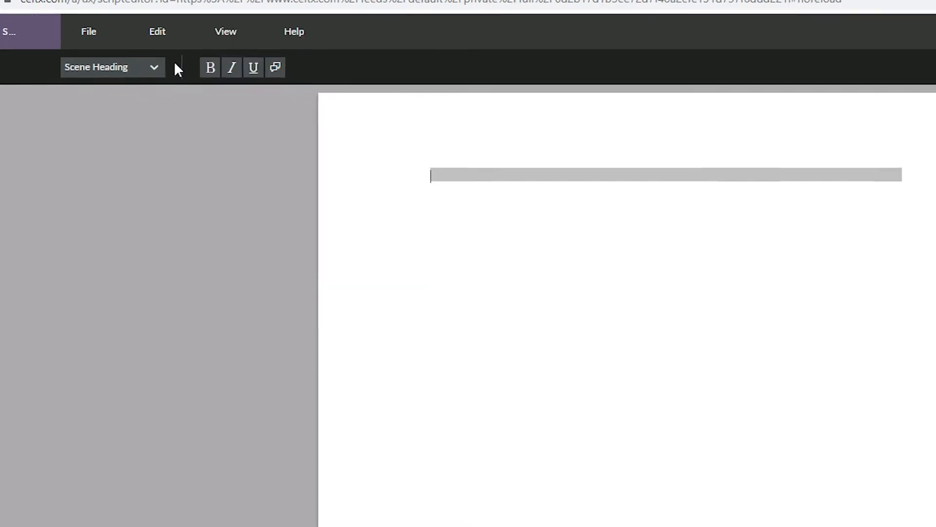
pyautogui.click(111, 66)
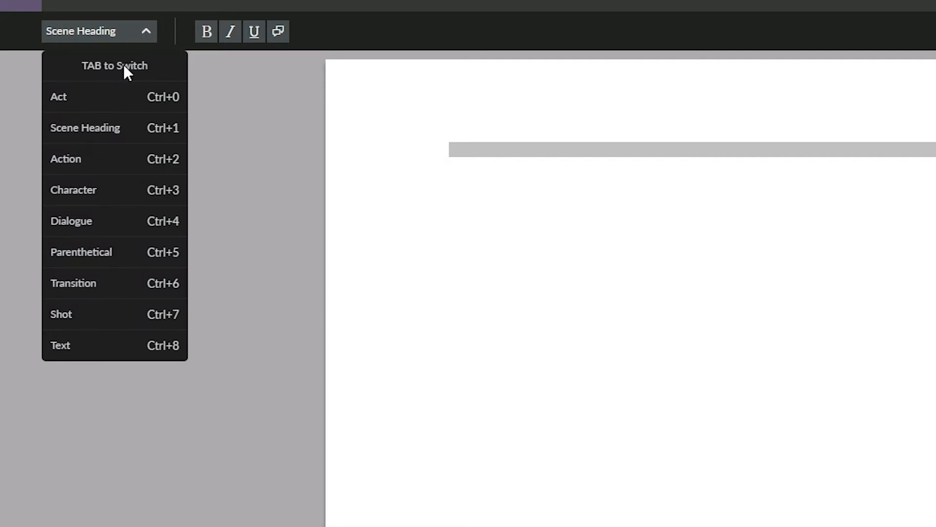
pyautogui.moveTo(141, 132)
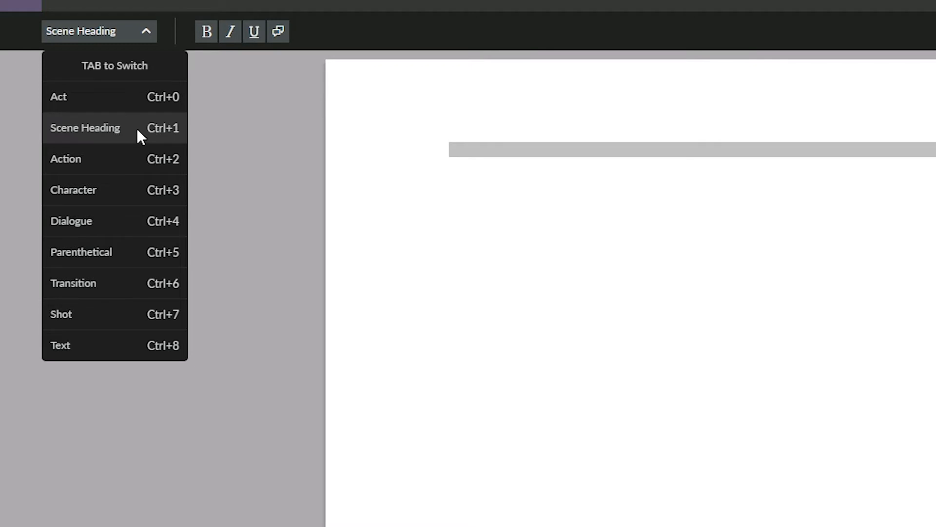
pyautogui.moveTo(130, 194)
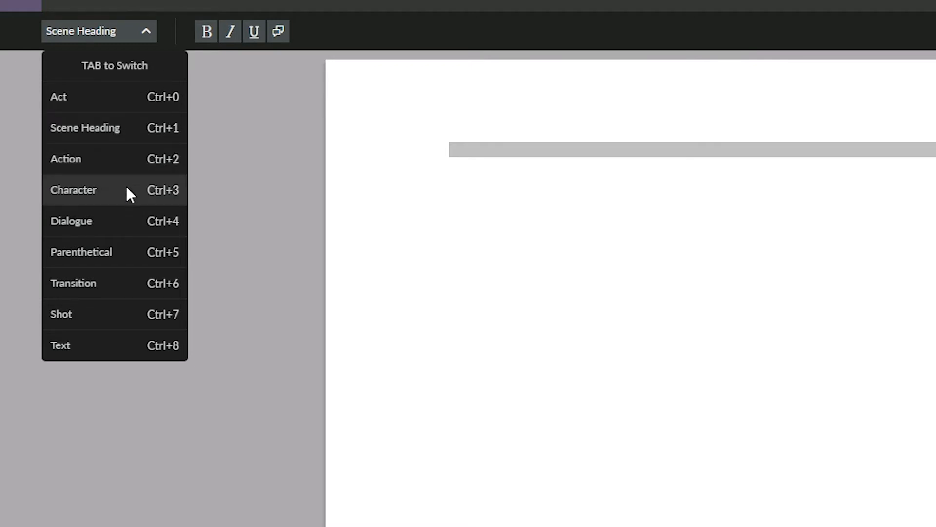
pyautogui.moveTo(125, 284)
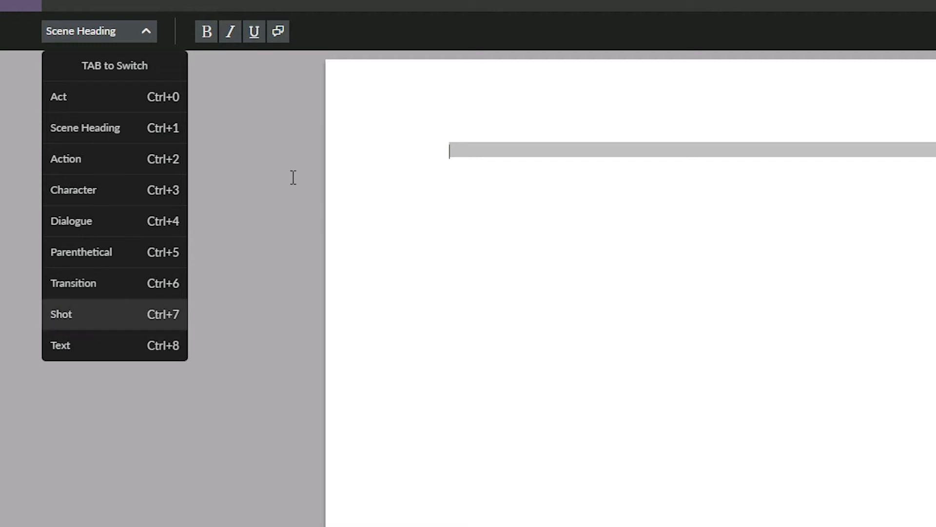
pyautogui.moveTo(85, 127)
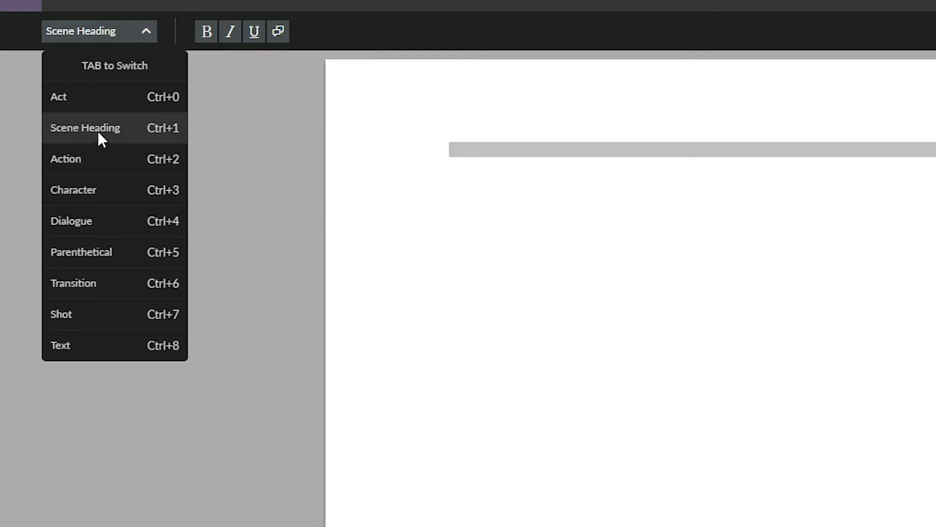
pyautogui.moveTo(98, 164)
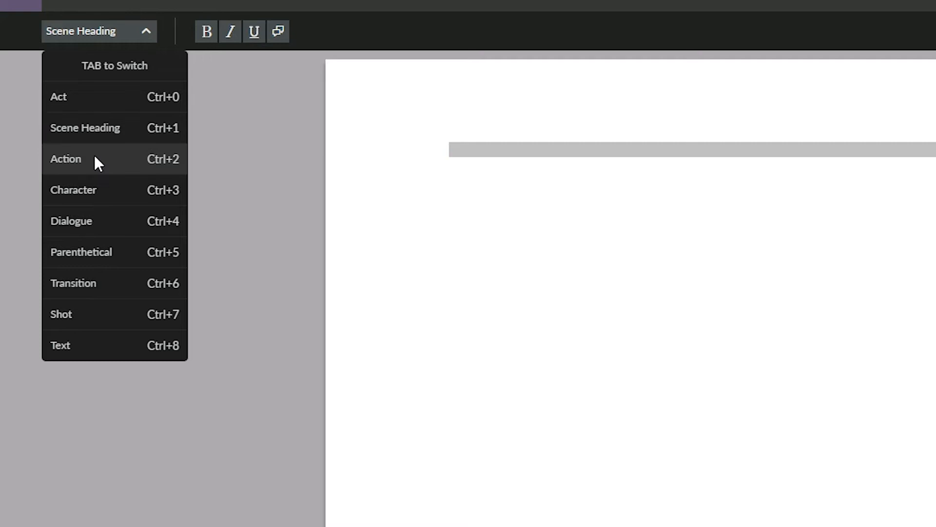
pyautogui.moveTo(97, 194)
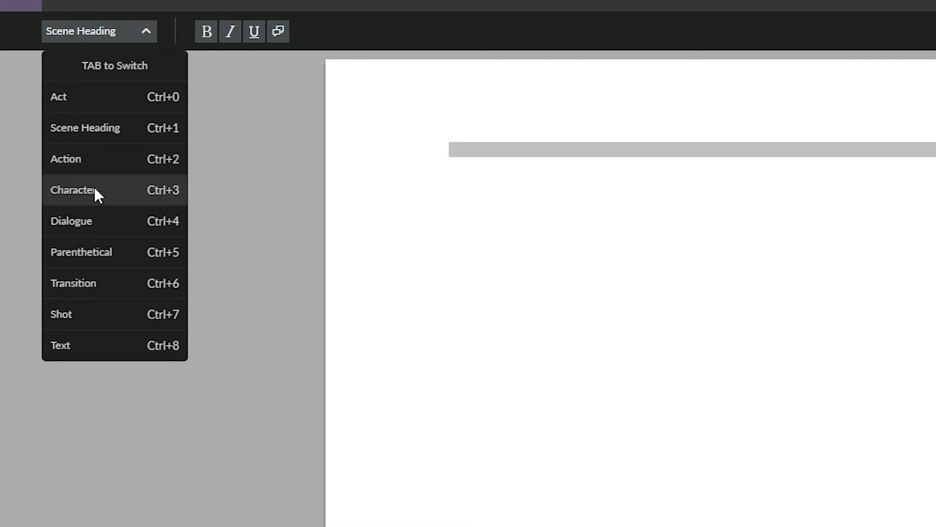
pyautogui.moveTo(98, 261)
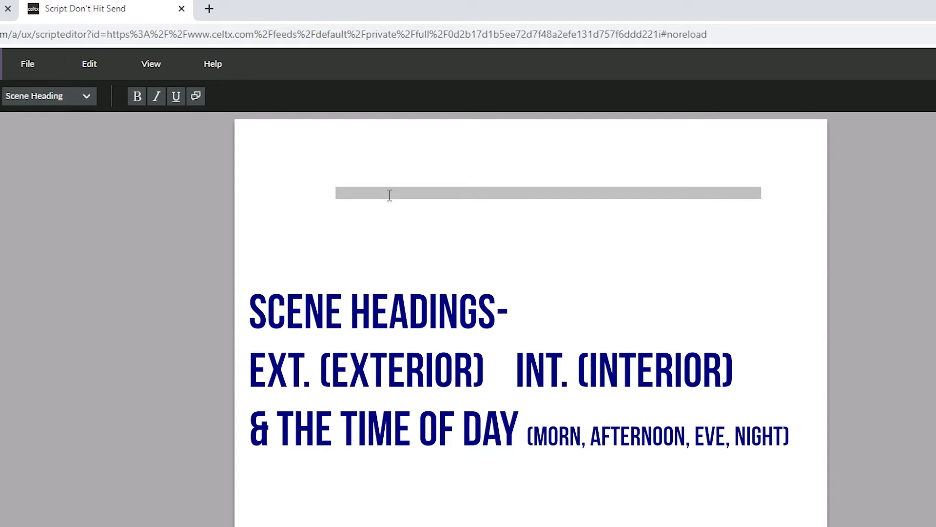
# Type the scene heading 'INT. CAFE BAKERY EARLY EVENING'
pyautogui.write('EXT')
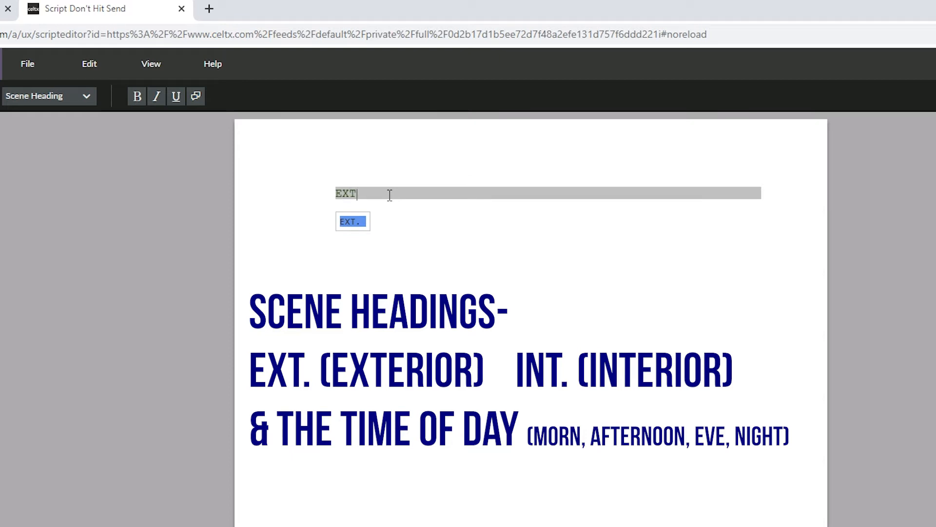
pyautogui.write('INT.')
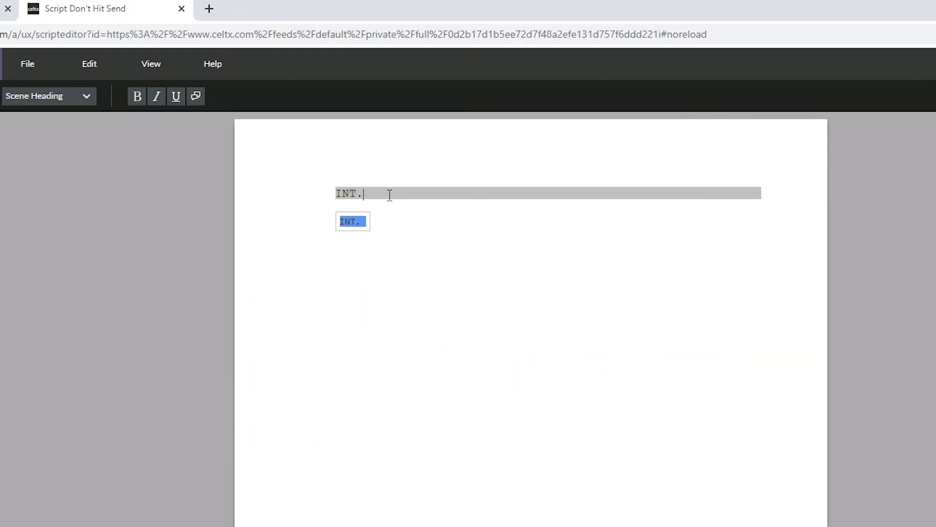
pyautogui.write('CAFE')
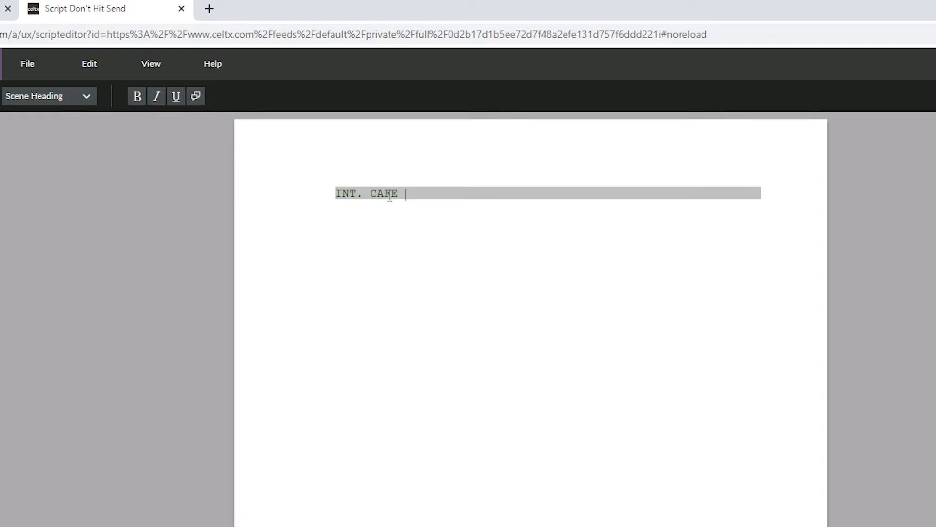
pyautogui.write('BAKERY')
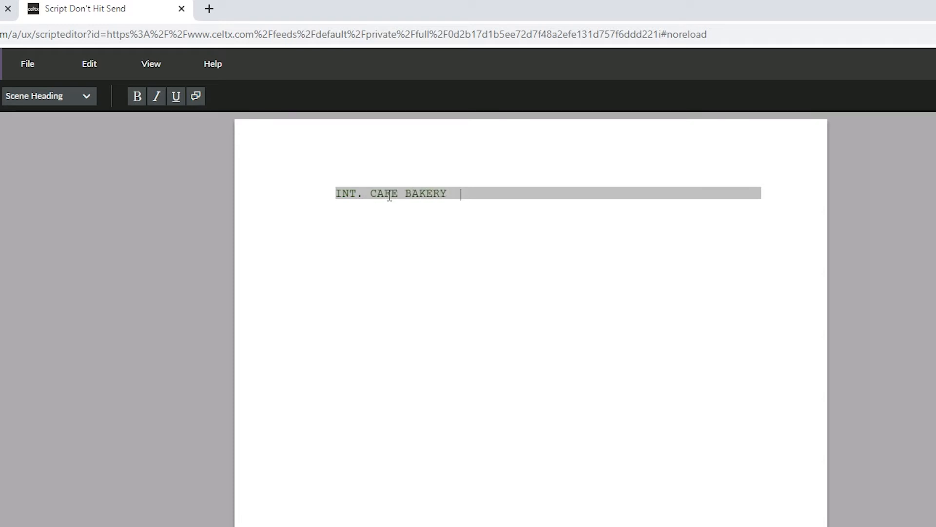
pyautogui.write('EARLY EVENING')
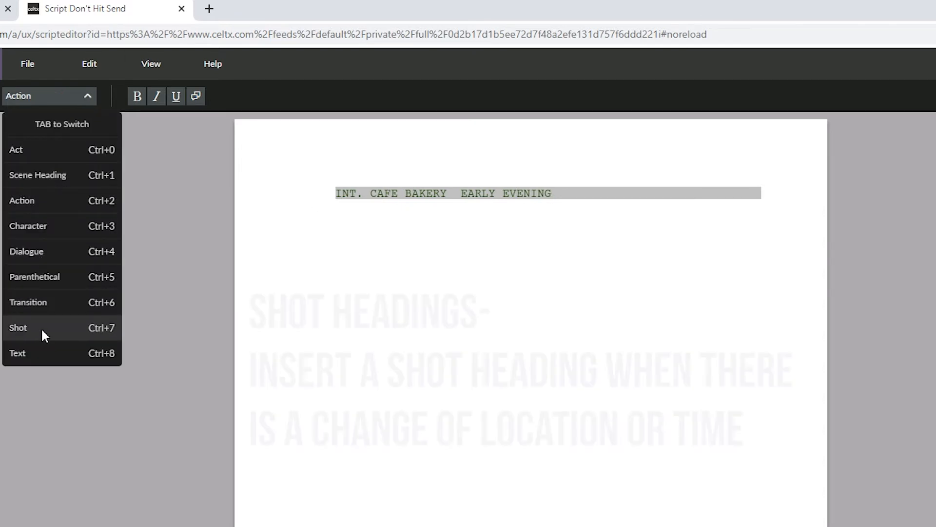
# Add the Shot line 'CAMERA: WIDE ANGLE SHOT OF THE ENTIRE BAKERY' and start a new line
pyautogui.click(18, 327)
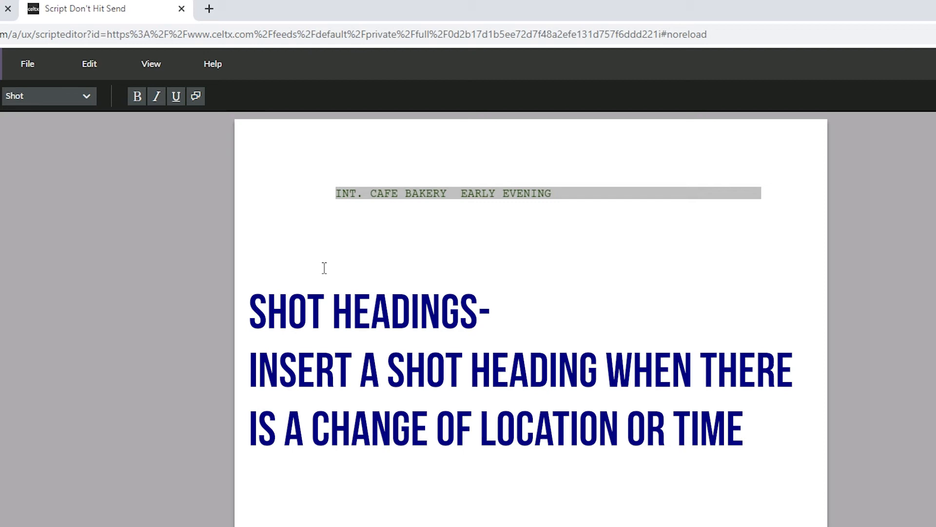
pyautogui.write('CAMER')
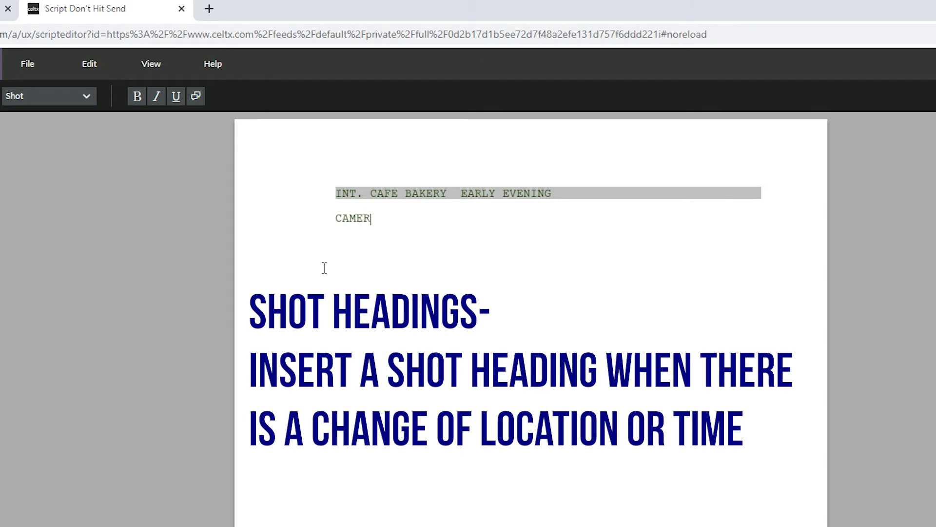
pyautogui.write('A: W')
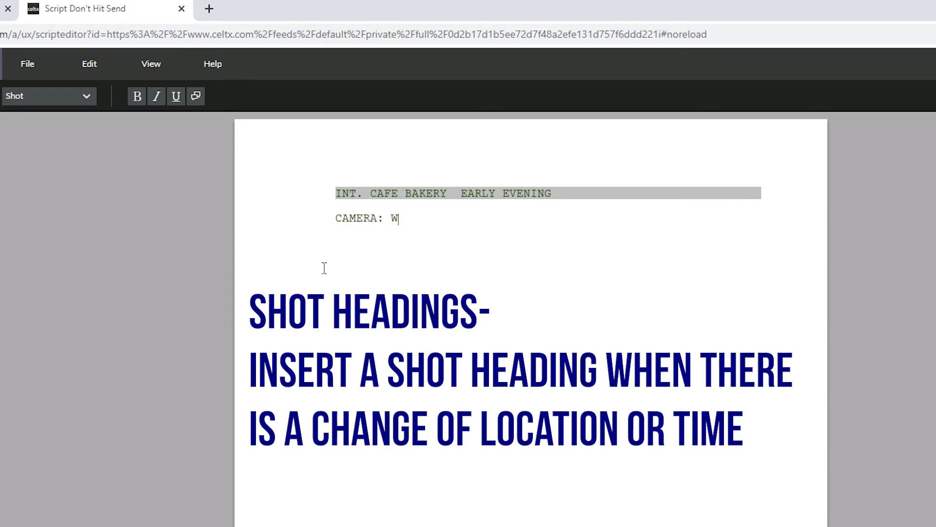
pyautogui.write('IDE ANGLE')
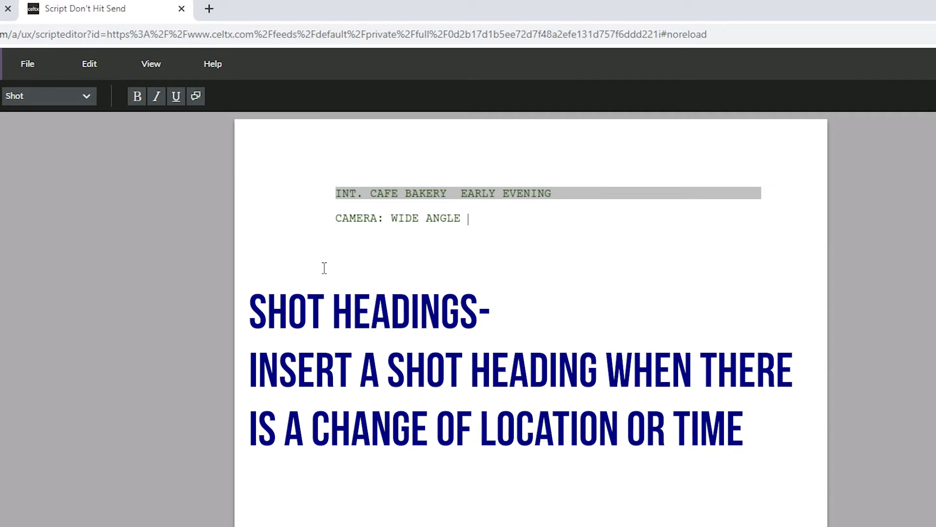
pyautogui.write('SHOT')
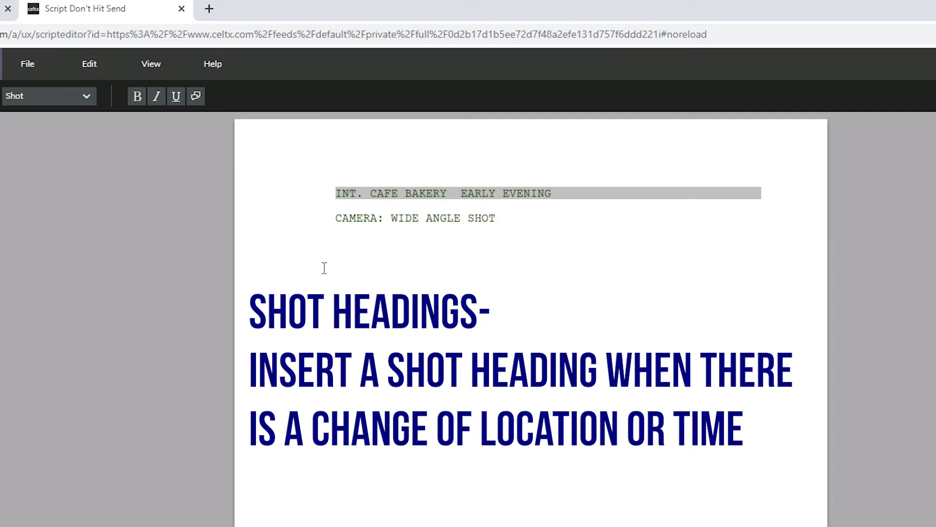
pyautogui.write('OF THE')
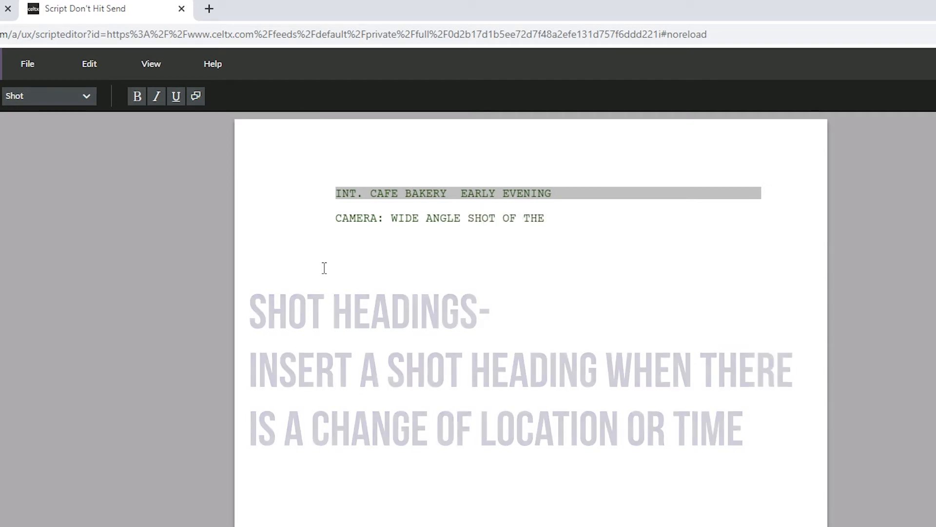
pyautogui.write('ENTI')
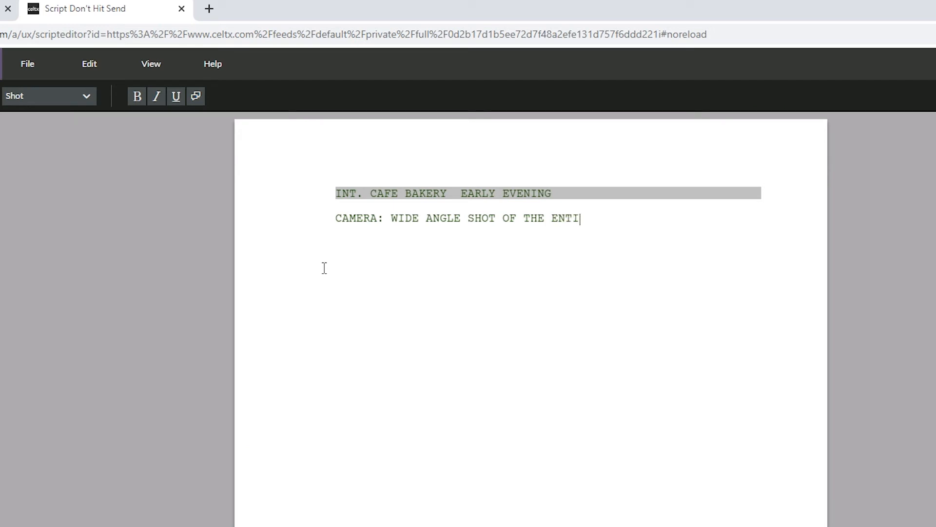
pyautogui.write('RE BAK')
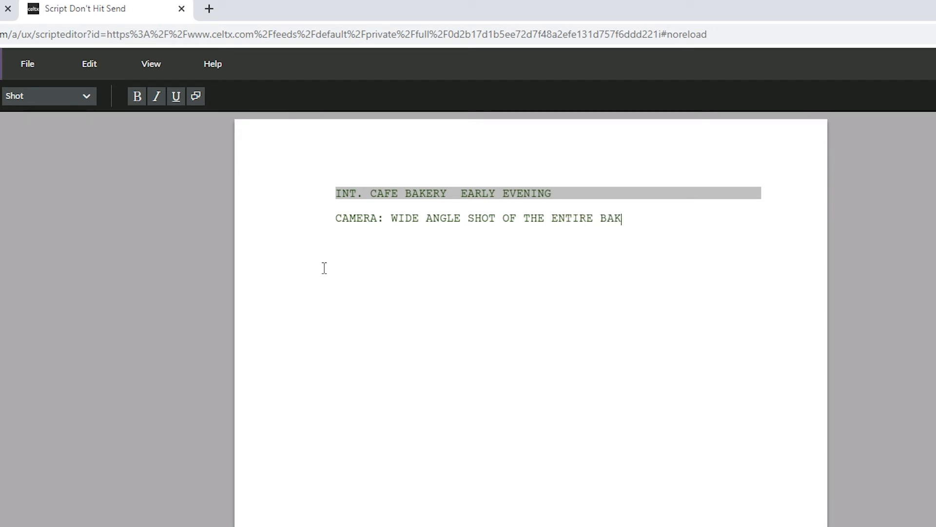
pyautogui.write('ERY')
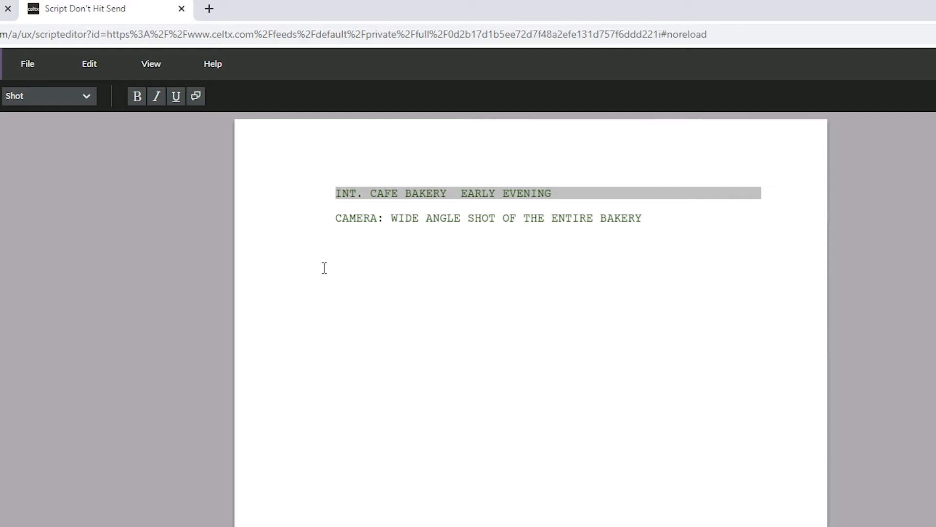
pyautogui.click(643, 218)
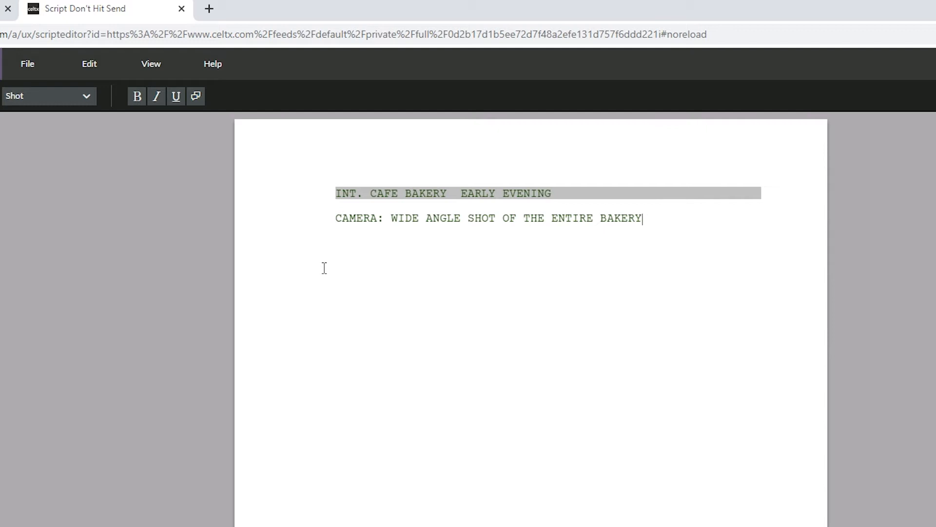
pyautogui.press('enter')
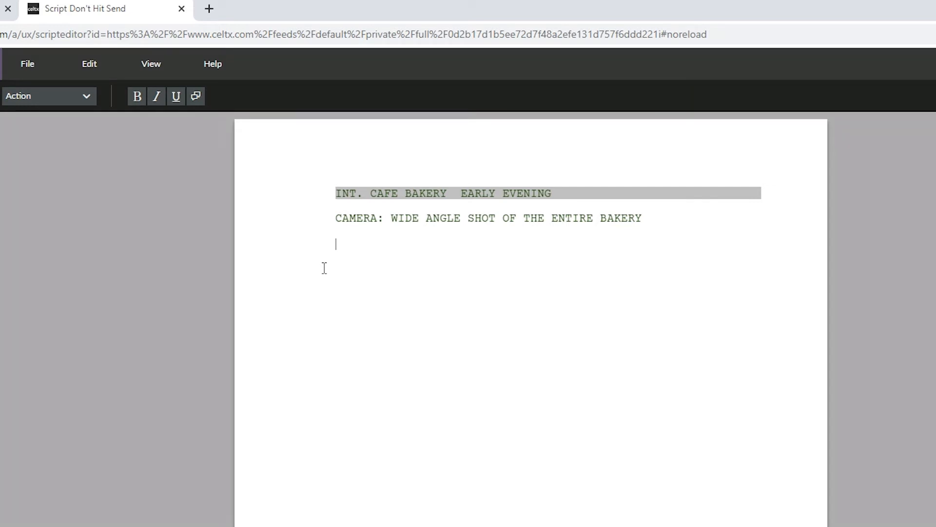
pyautogui.moveTo(93, 102)
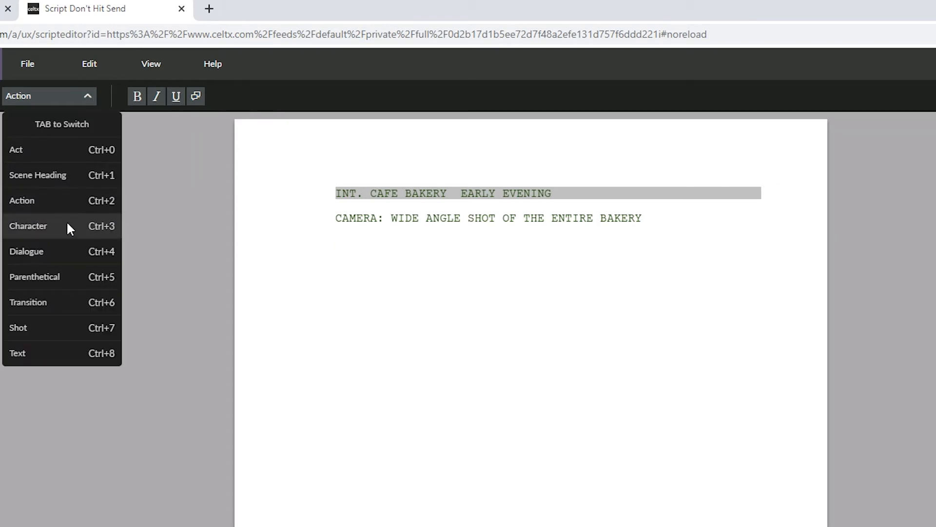
# Add a Character line describing Parminder as a 16-year-old with dark messy hair
pyautogui.click(28, 226)
pyautogui.write('CHARACT')
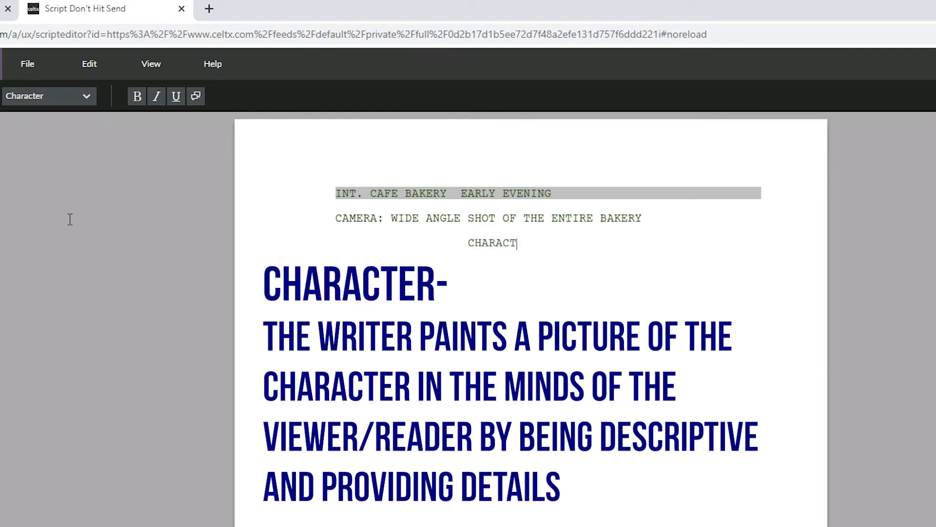
pyautogui.write('ER:')
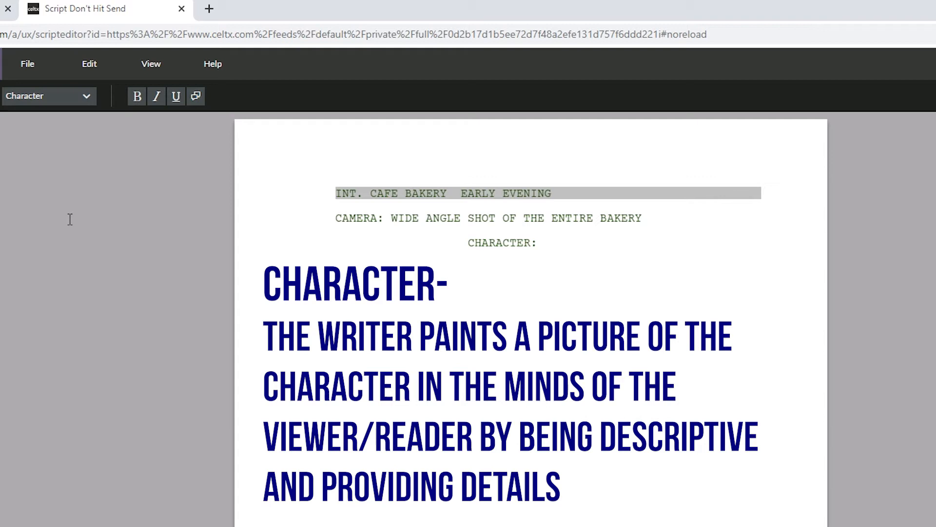
pyautogui.write('PARMINDER:')
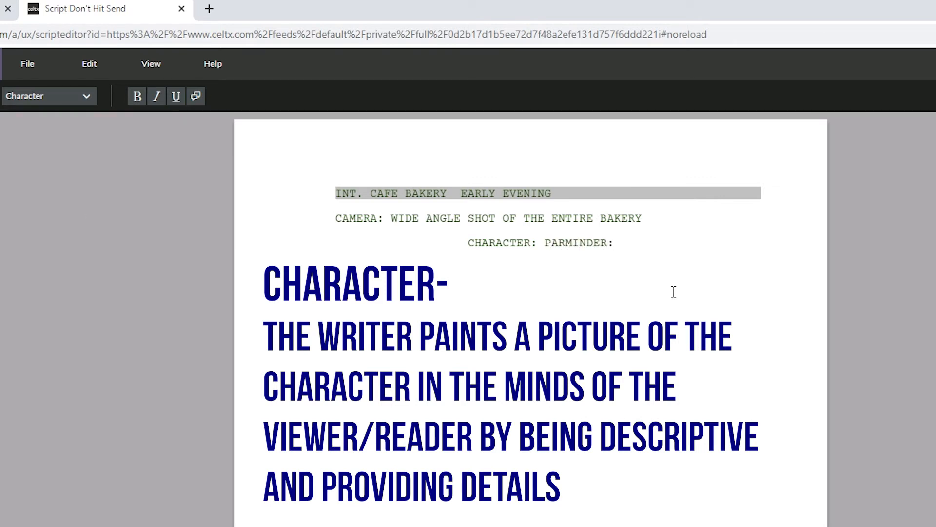
pyautogui.write('IS A 16 YE')
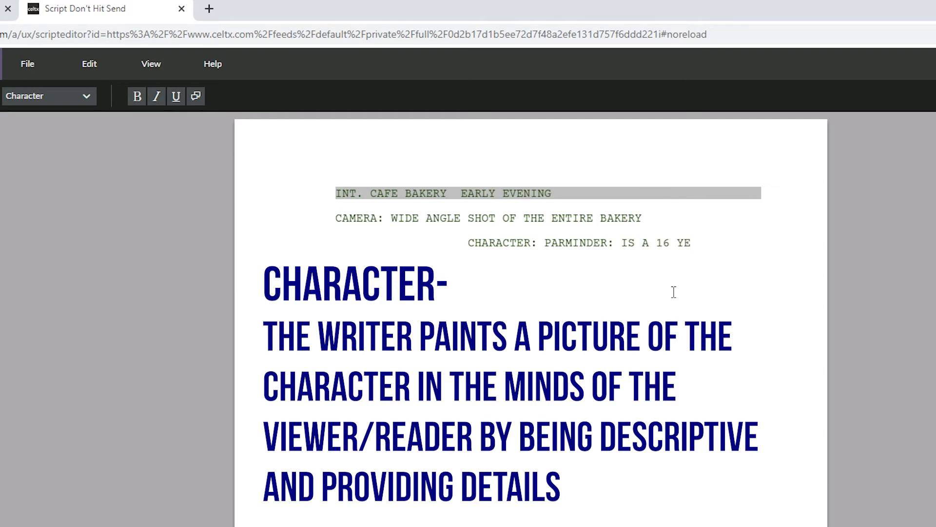
pyautogui.write('YEAR OLD TEENAGE WITH D')
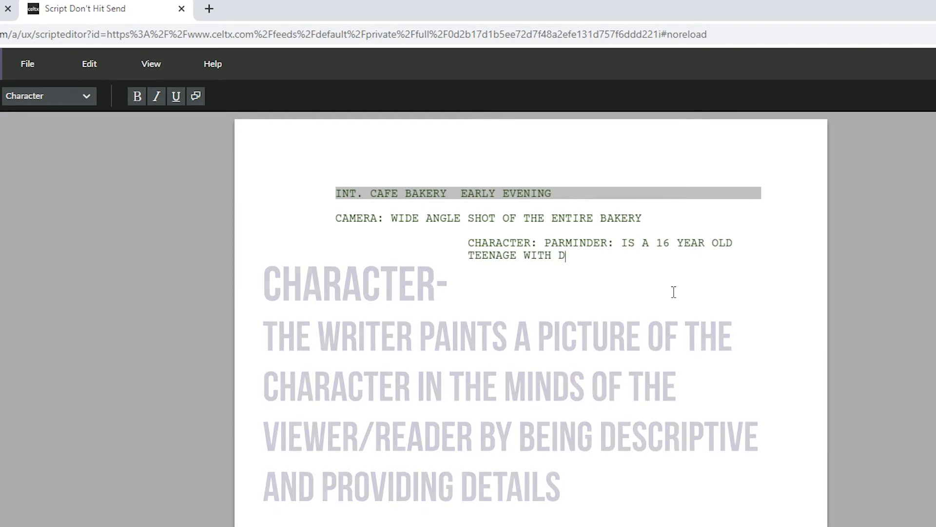
pyautogui.write('ARK/MESSEY HAIR-')
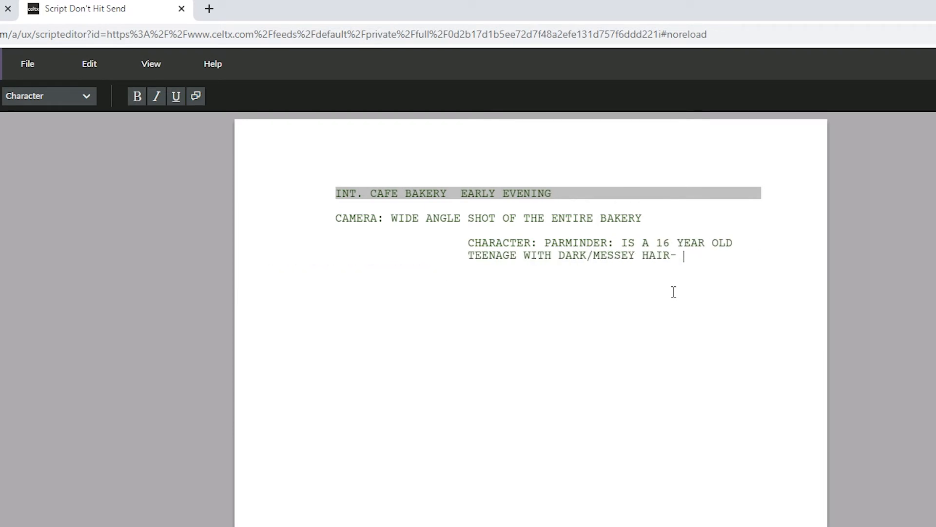
pyautogui.click(49, 97)
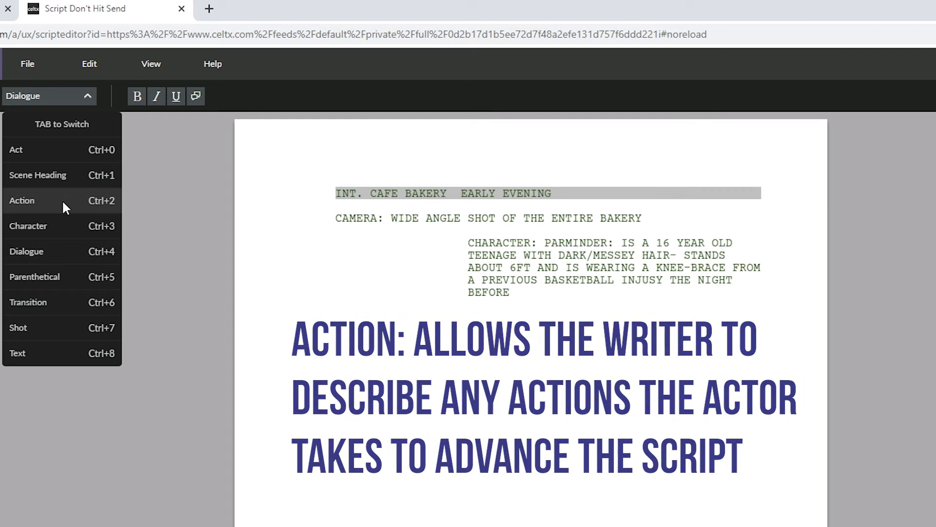
# Write the Action line: Parminder enters the Cafe Bakery, sits by the door, checks his phone
pyautogui.click(22, 201)
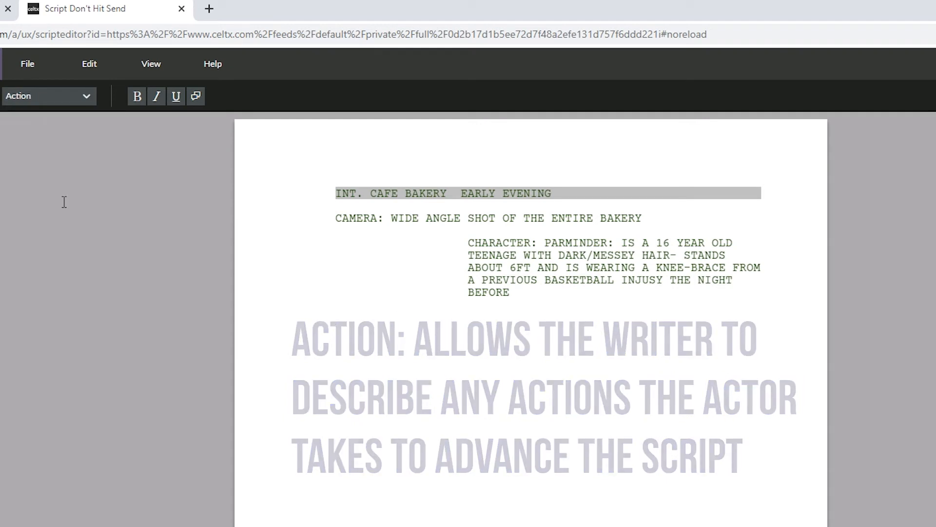
pyautogui.write('Action: Parminder walks in the')
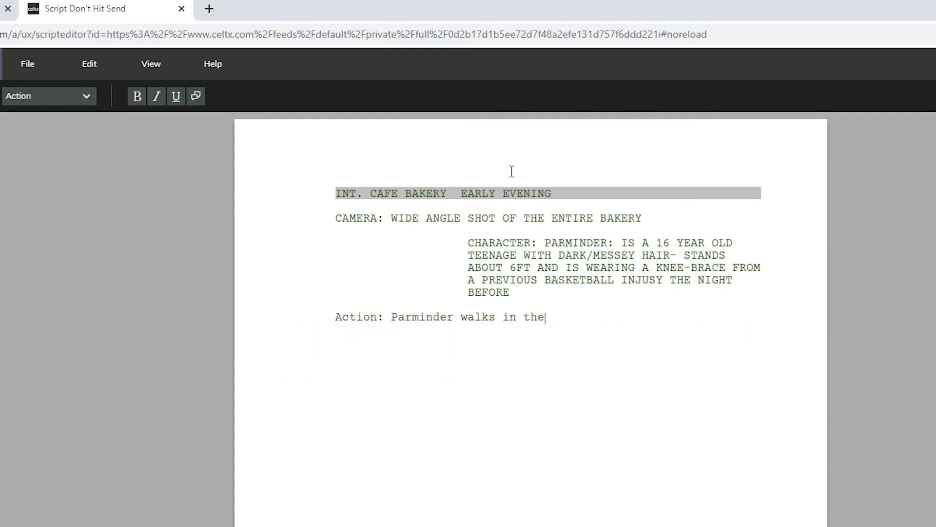
pyautogui.write('Cafe Bakery and si')
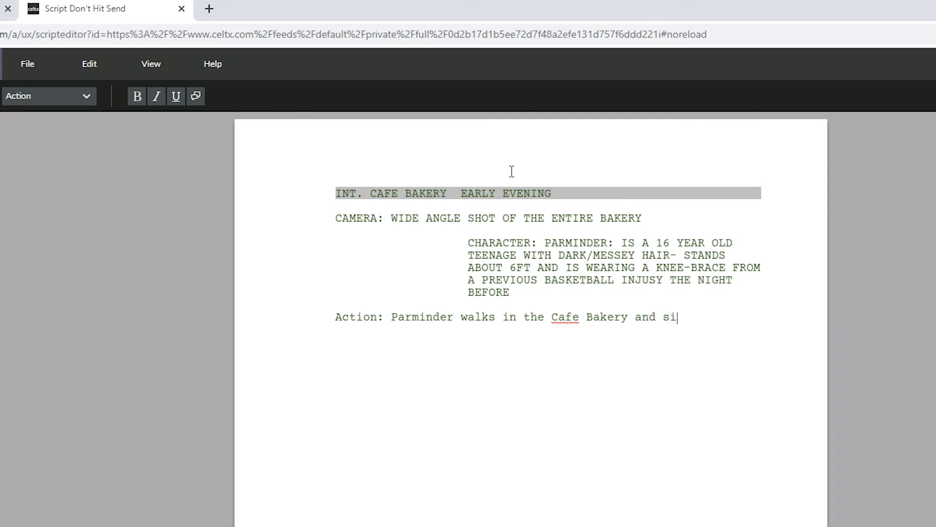
pyautogui.write('ts down near the door-')
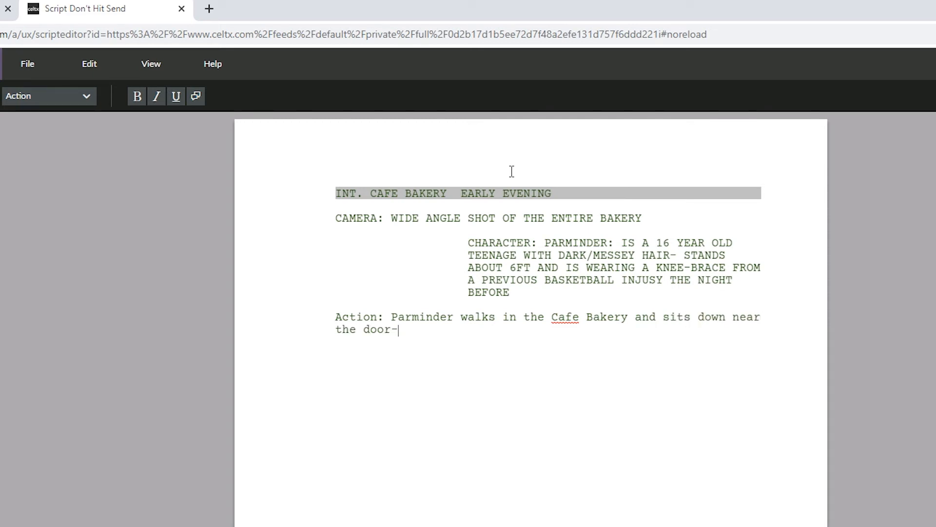
pyautogui.write('he immediately pulls out his')
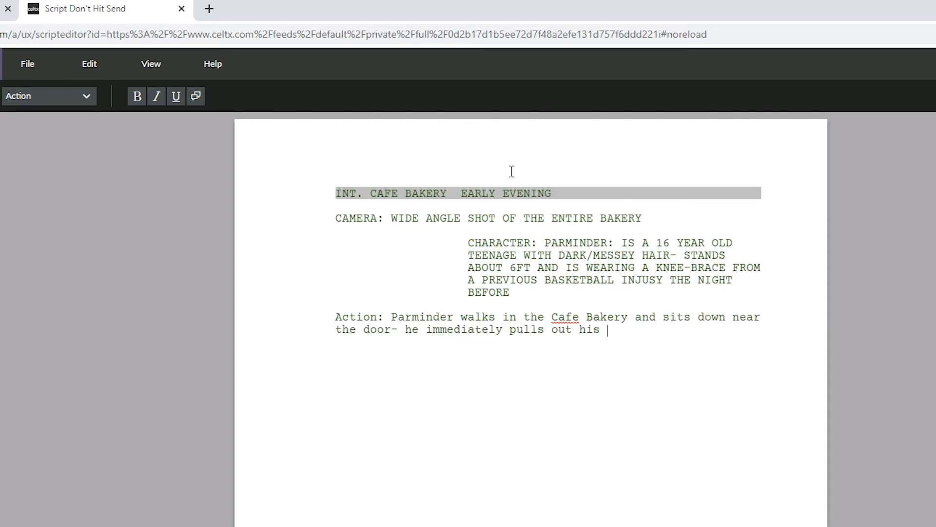
pyautogui.write('phone to check any activity')
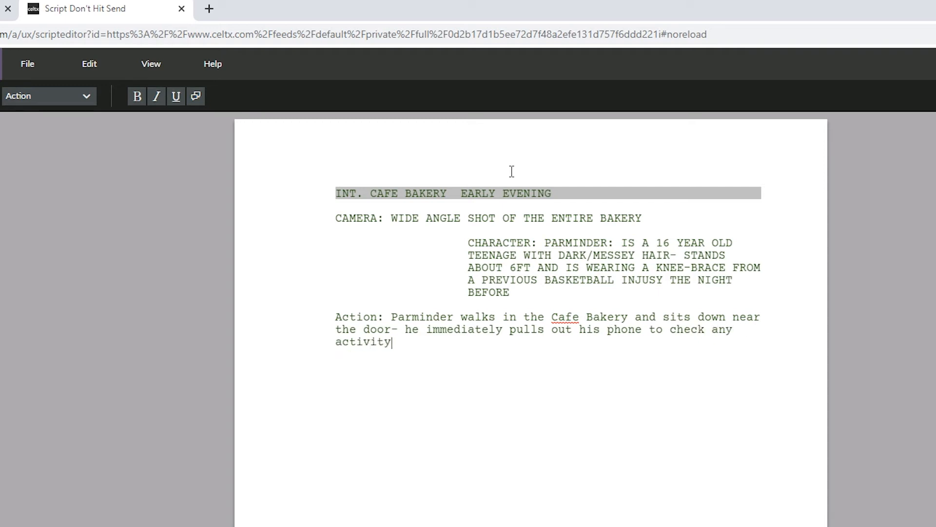
pyautogui.click(49, 96)
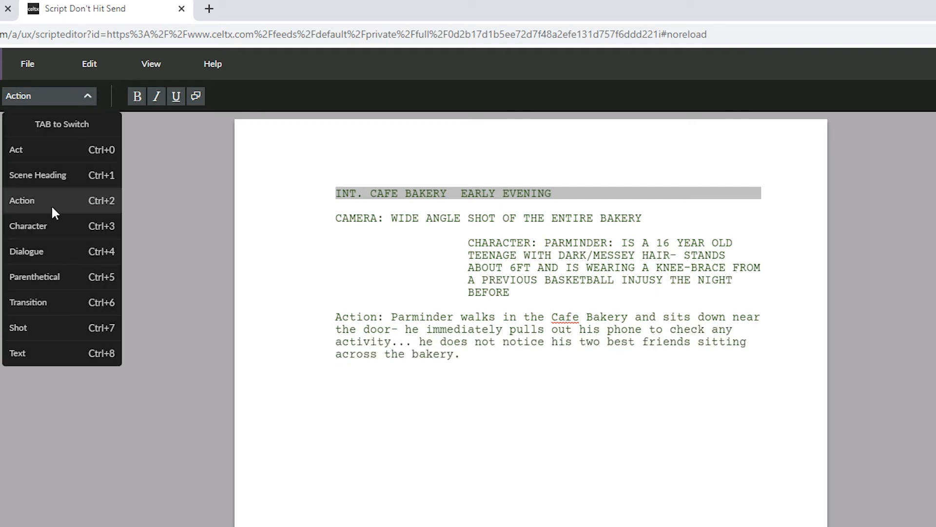
# Add Mary's dialogue: 'Parminder! Where have you been? We've been looking for you everywhere...'
pyautogui.click(26, 251)
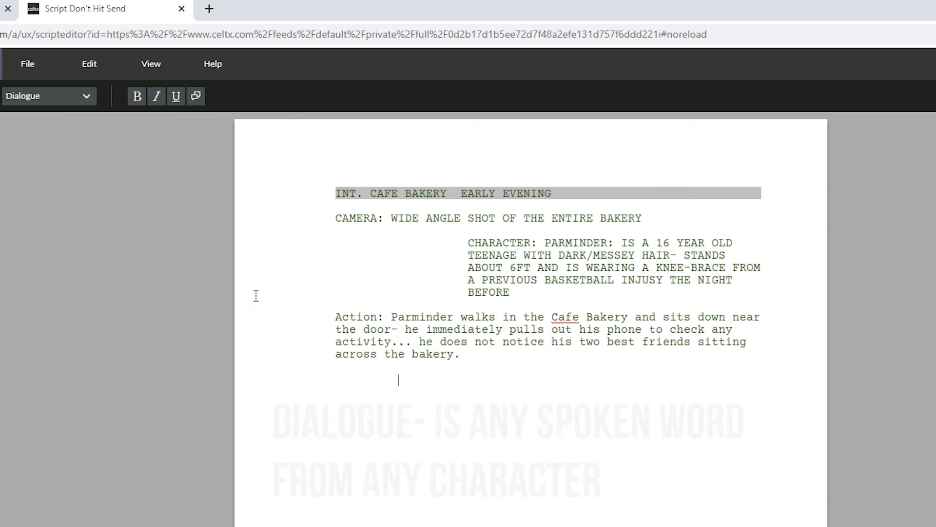
pyautogui.write('Dialogu')
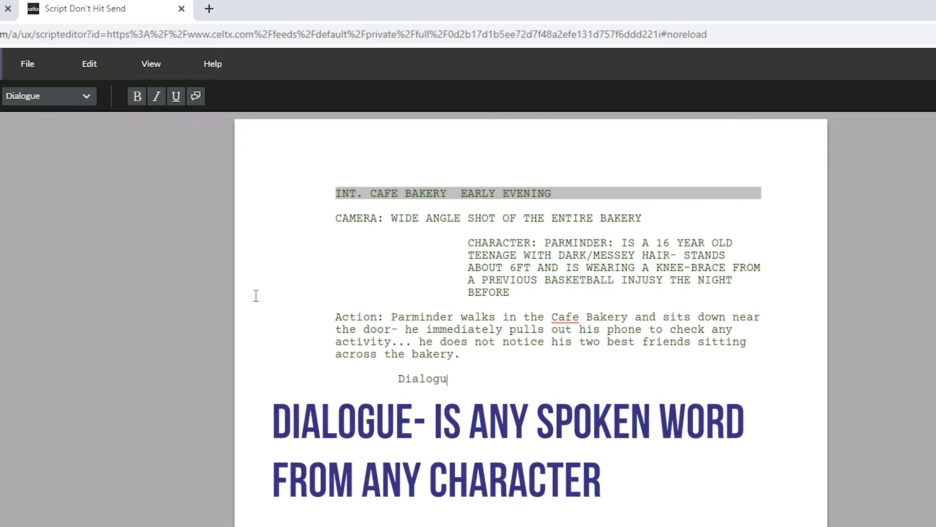
pyautogui.write('e:')
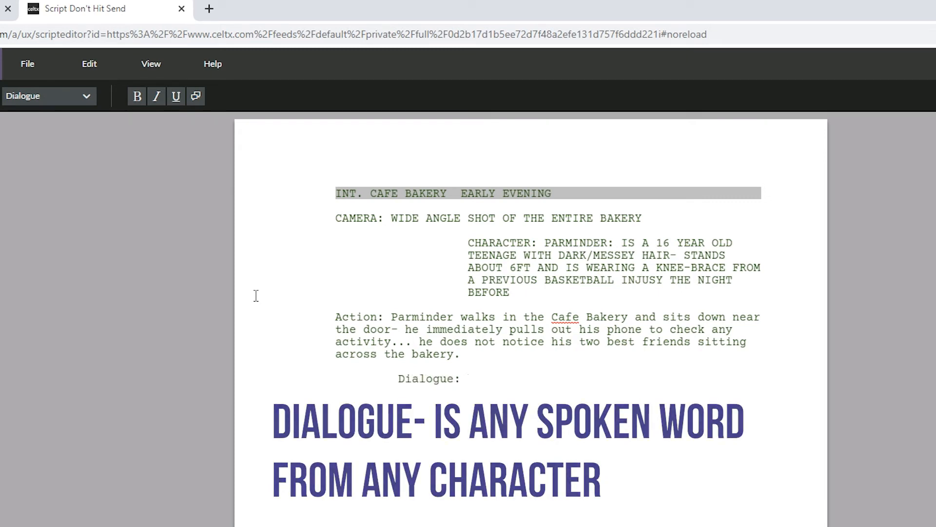
pyautogui.write('Ma')
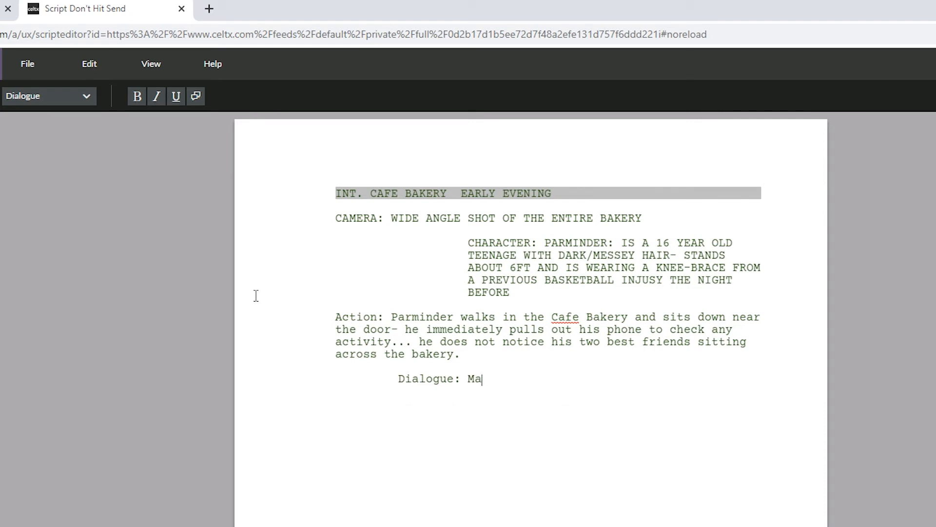
pyautogui.write('RY; "Parminder')
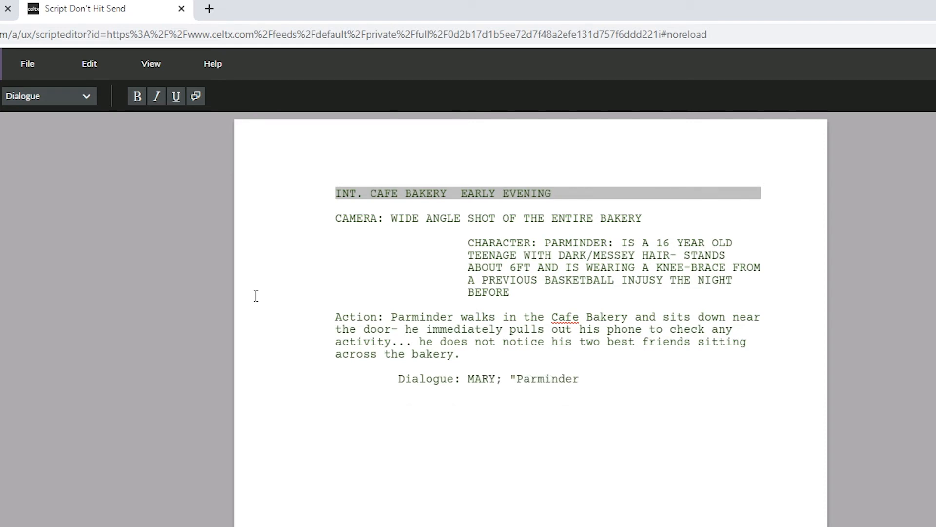
pyautogui.write("! Where have you been? We've been Lo")
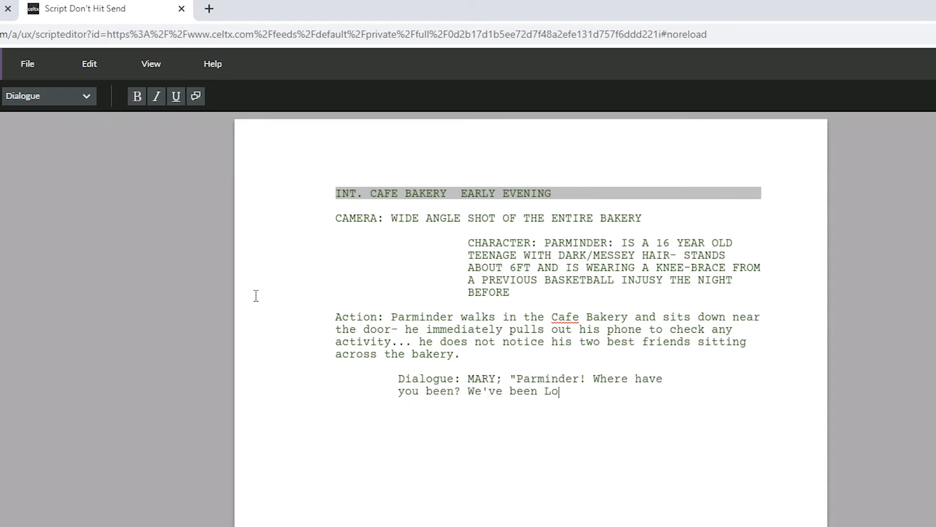
pyautogui.write('oking for you everywhere...')
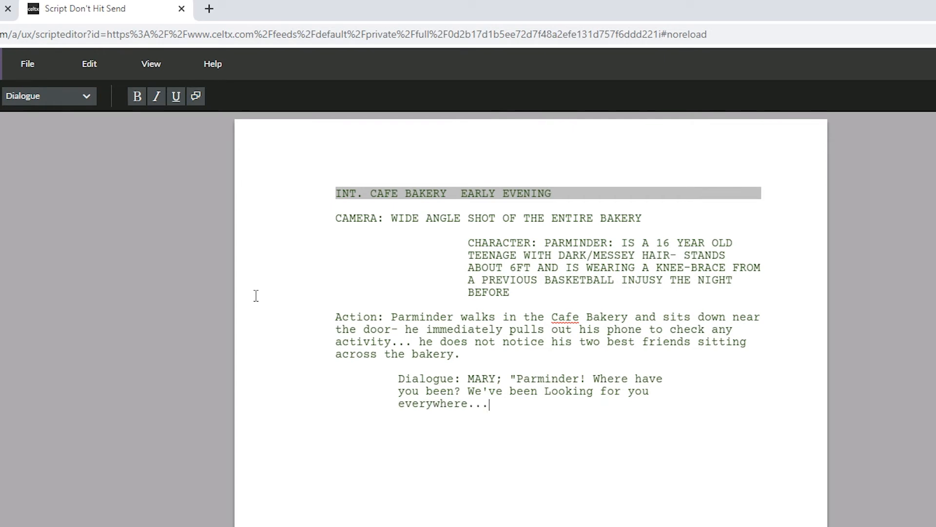
# Type Mary's character description: 16, very athletic, grey track suit, dirty-blonde hair
pyautogui.write('CHARACTER: MARY')
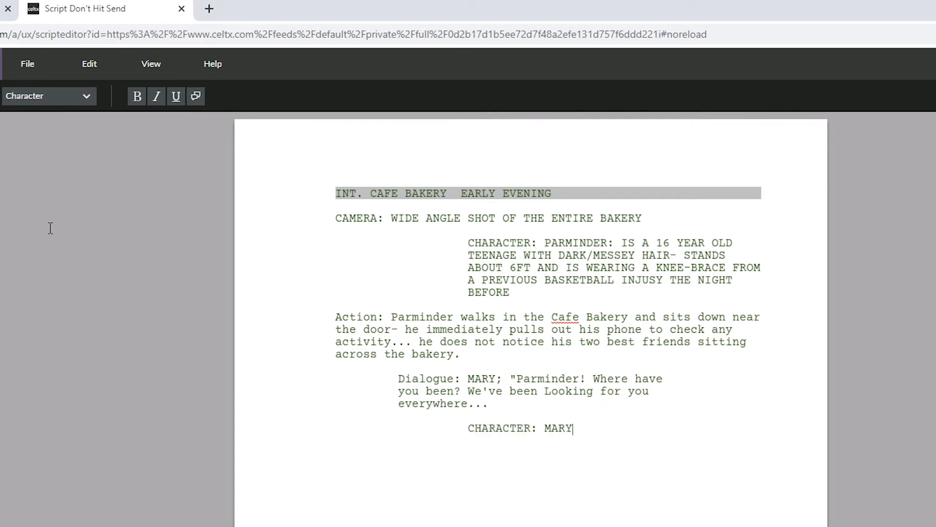
pyautogui.write(': IS A 16 YEAR OLD TEENAGER')
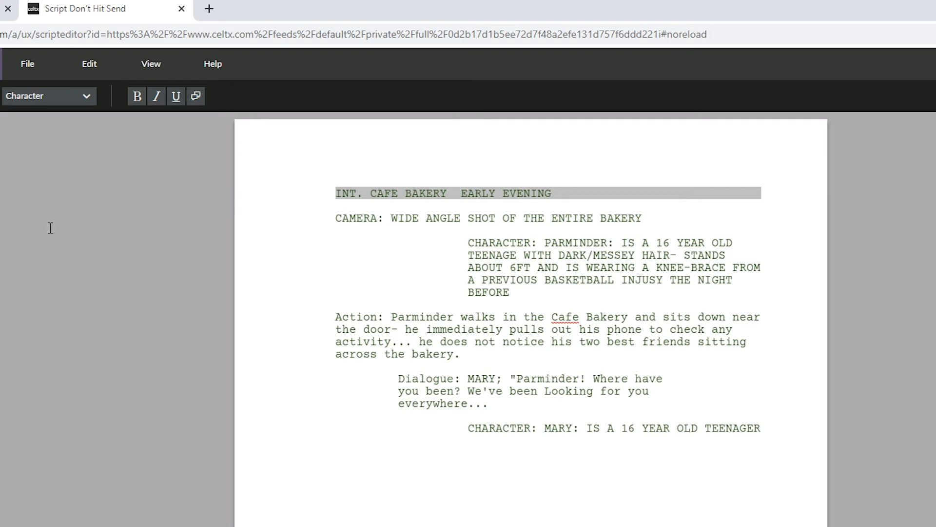
pyautogui.write('WHO IS VERY ATHLETIC')
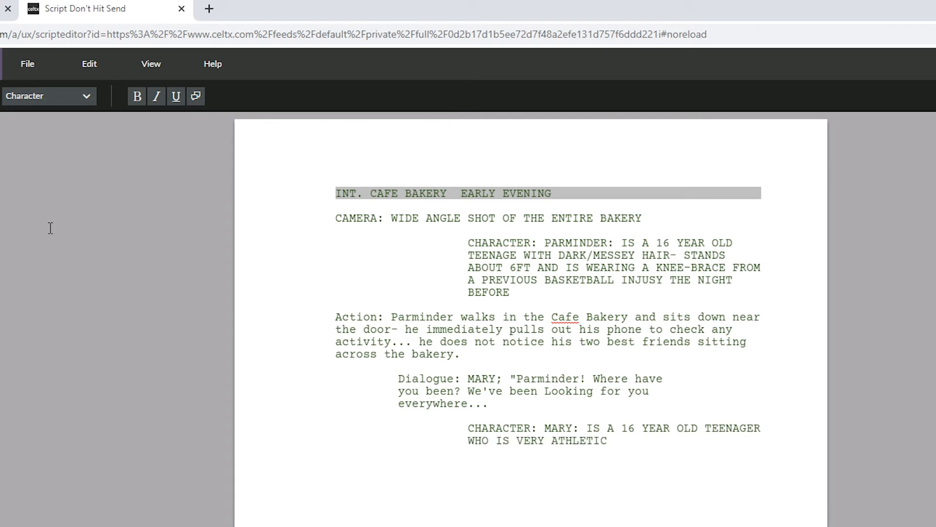
pyautogui.write('AND WEARS A GREY TRACK SUIT')
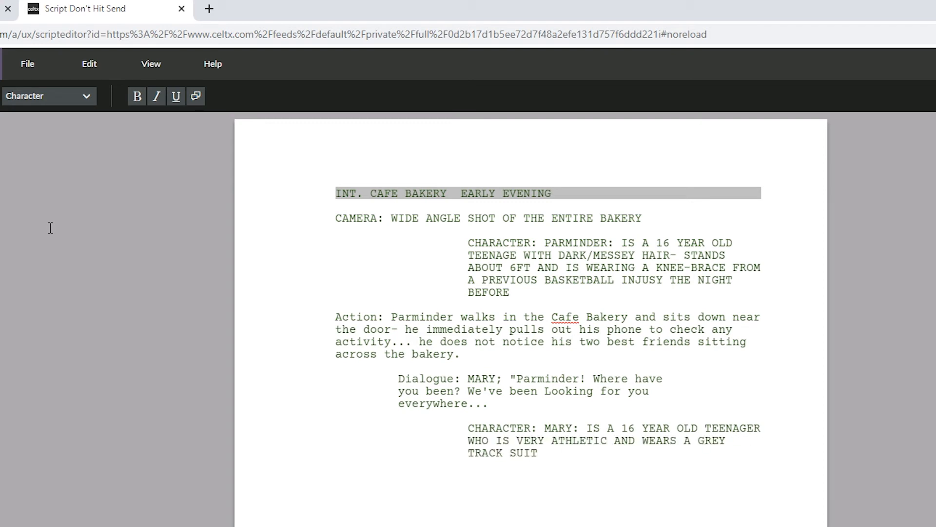
pyautogui.write('. HER HAIR IS DIRTY-BLONDE AND')
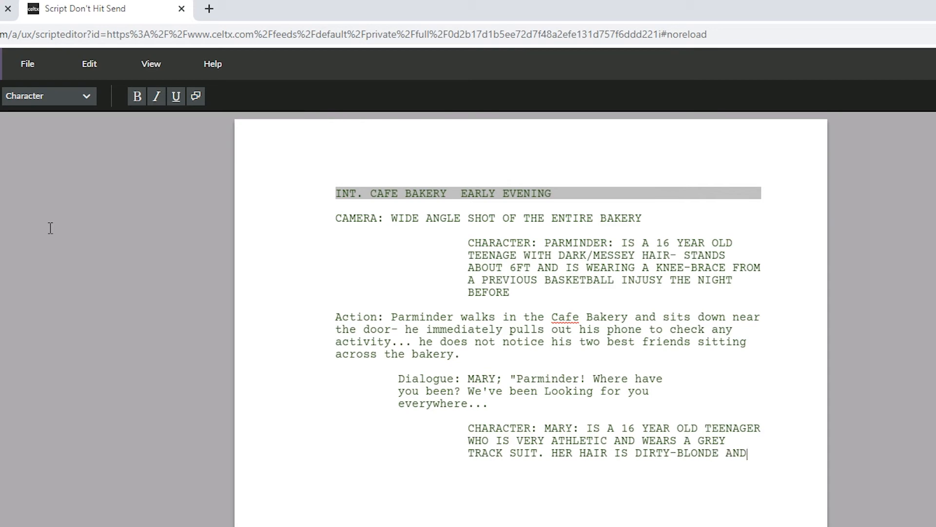
pyautogui.write('FLOWS PAST HER')
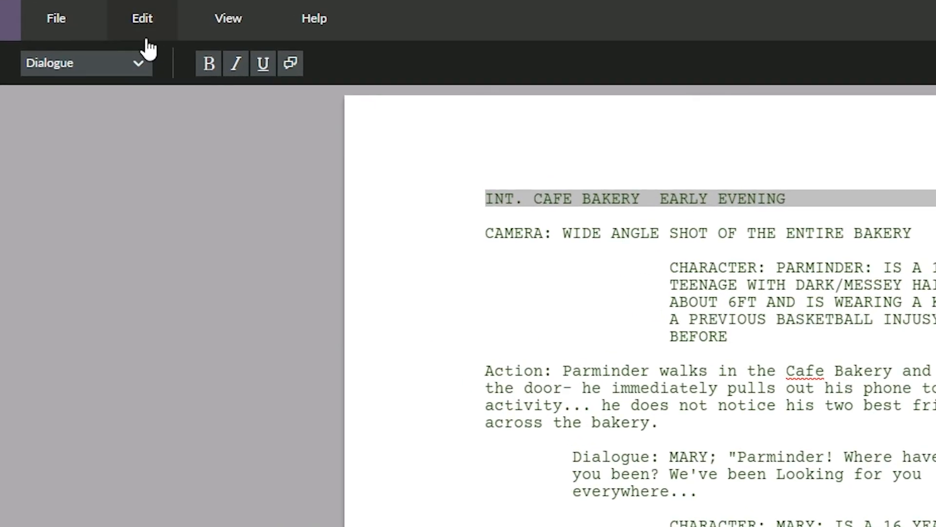
pyautogui.click(81, 63)
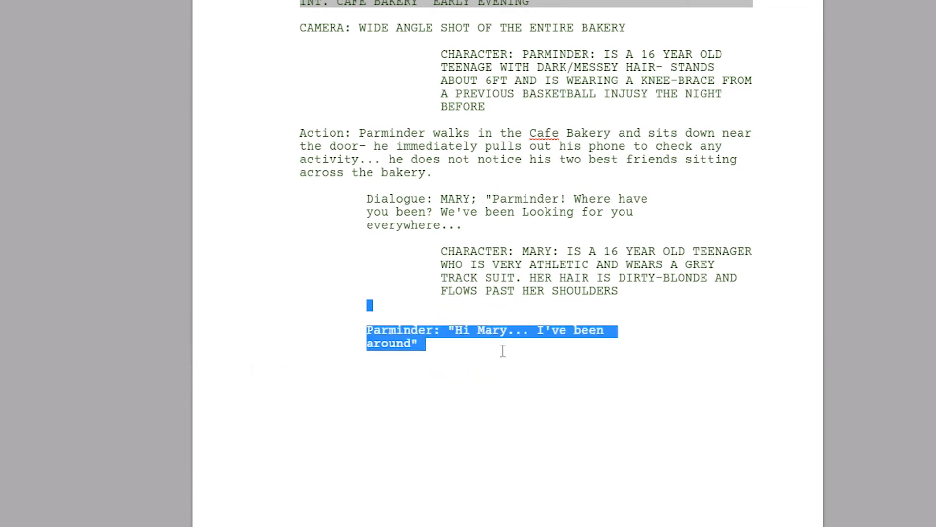
pyautogui.click(430, 343)
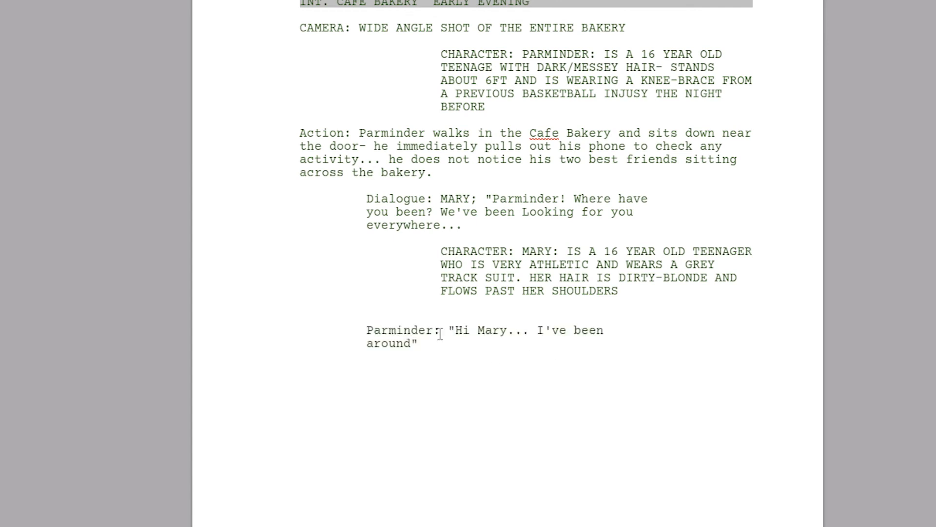
pyautogui.write('(he l)')
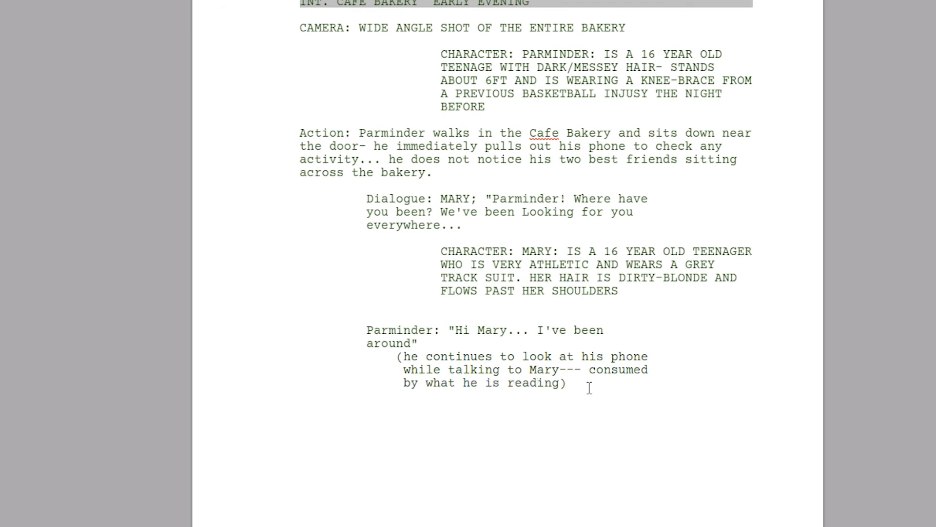
pyautogui.write('Mary:')
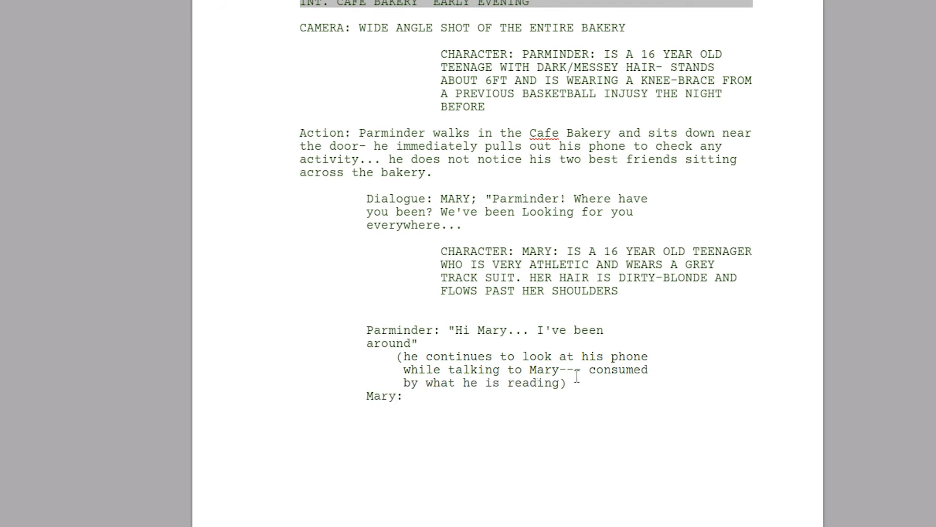
pyautogui.write('"Wee"')
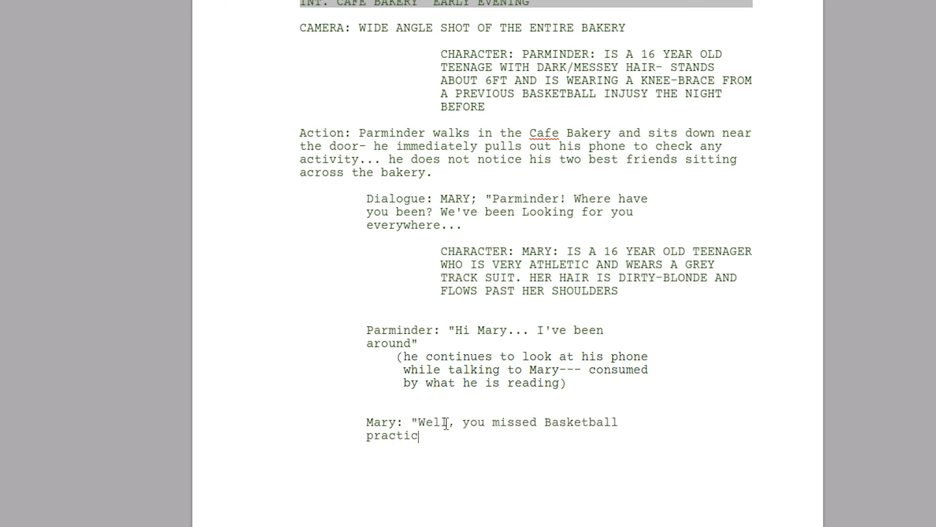
pyautogui.write('e again... I know you have a sore foot but that')
pyautogui.write('(Mary gets angry from Parminders lack of energy in the conversation and slaps her back on the table)')
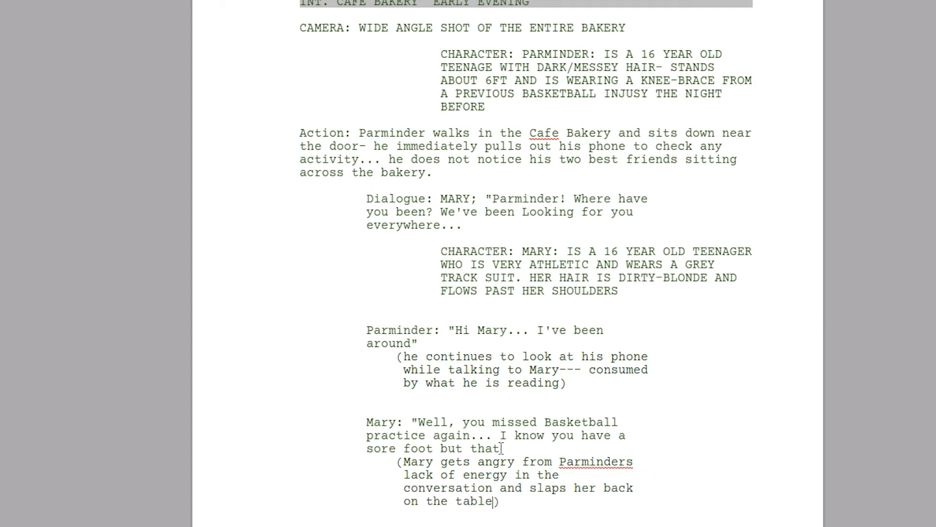
pyautogui.scroll(-3)
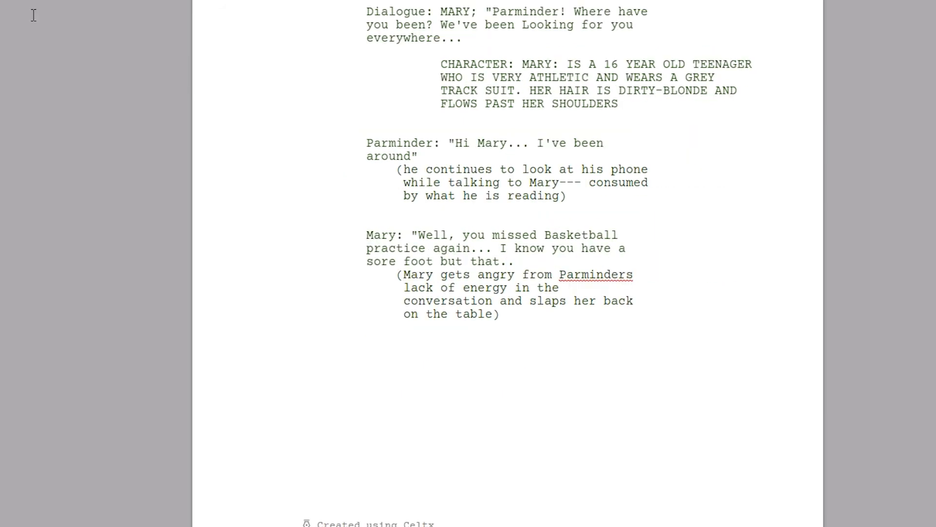
# Strip the 'CHARACTER:', 'Action:' and 'Dialogue:' labels and bold Mary's name
pyautogui.scroll(3)
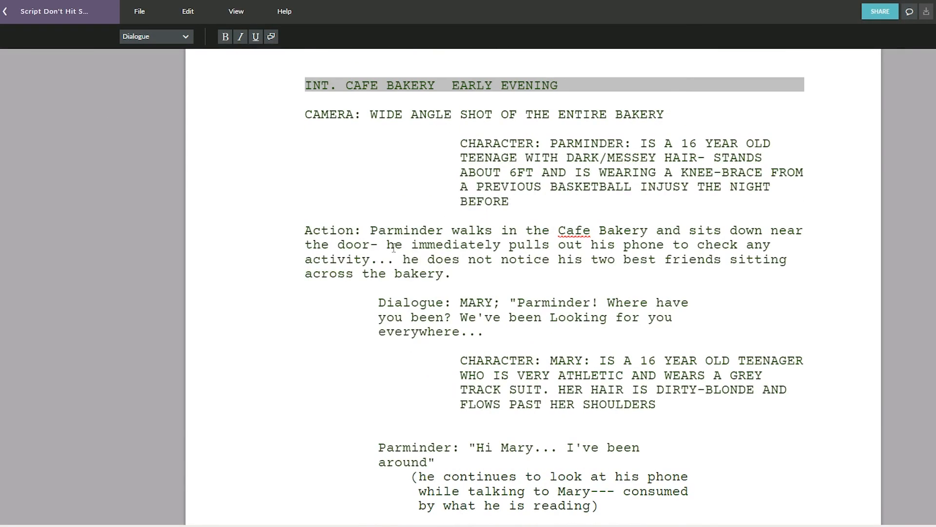
pyautogui.click(155, 36)
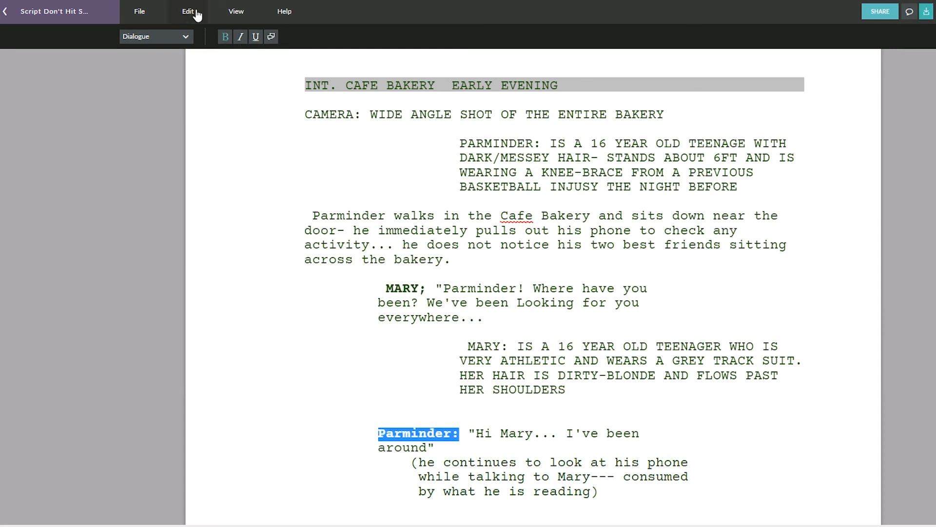
# Bold the character name 'Parminder:' and open the share-by-email form for Don't Hit Send
pyautogui.click(187, 11)
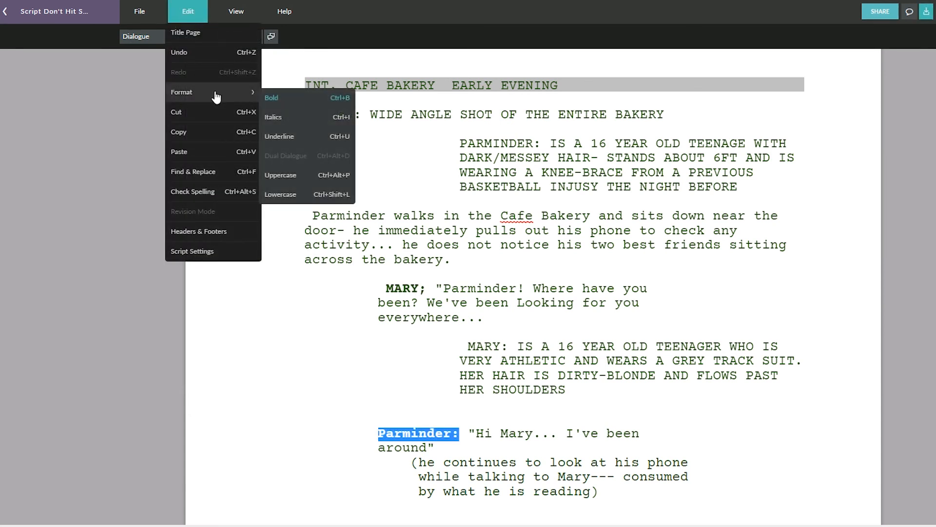
pyautogui.click(185, 32)
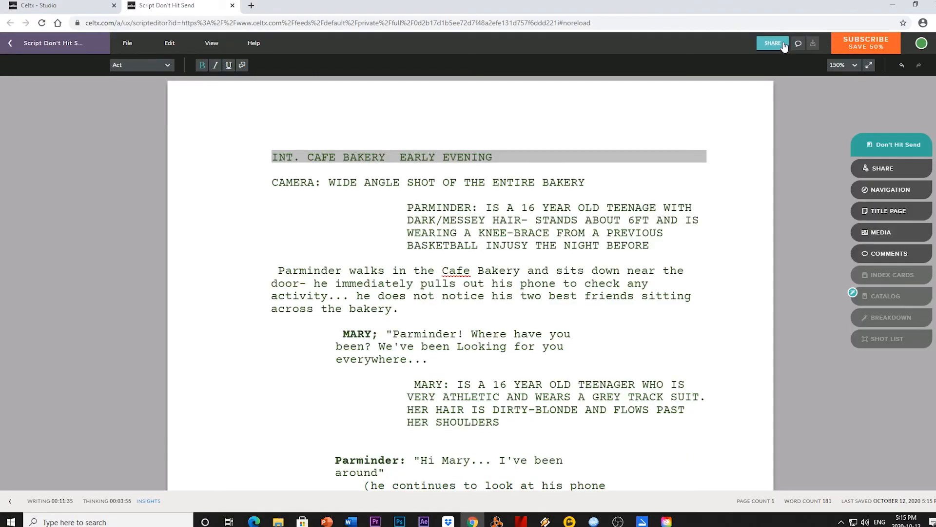
pyautogui.click(772, 43)
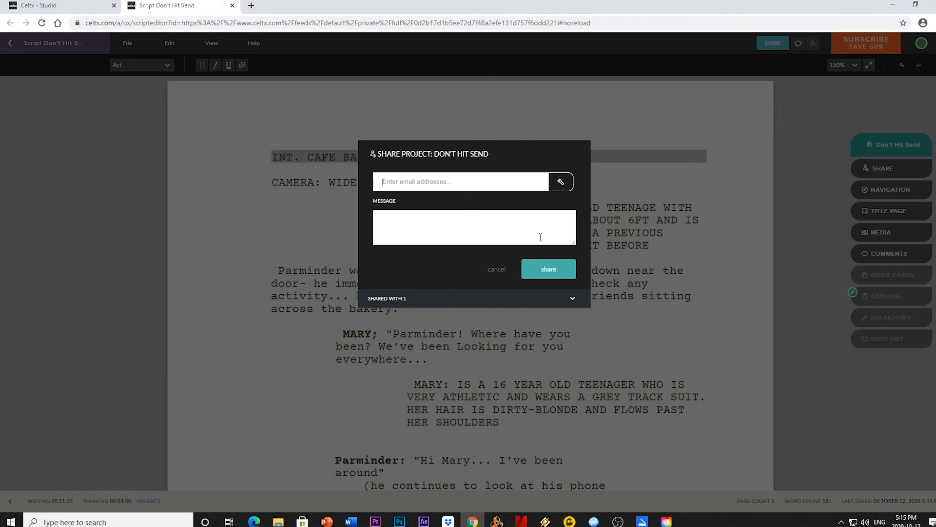